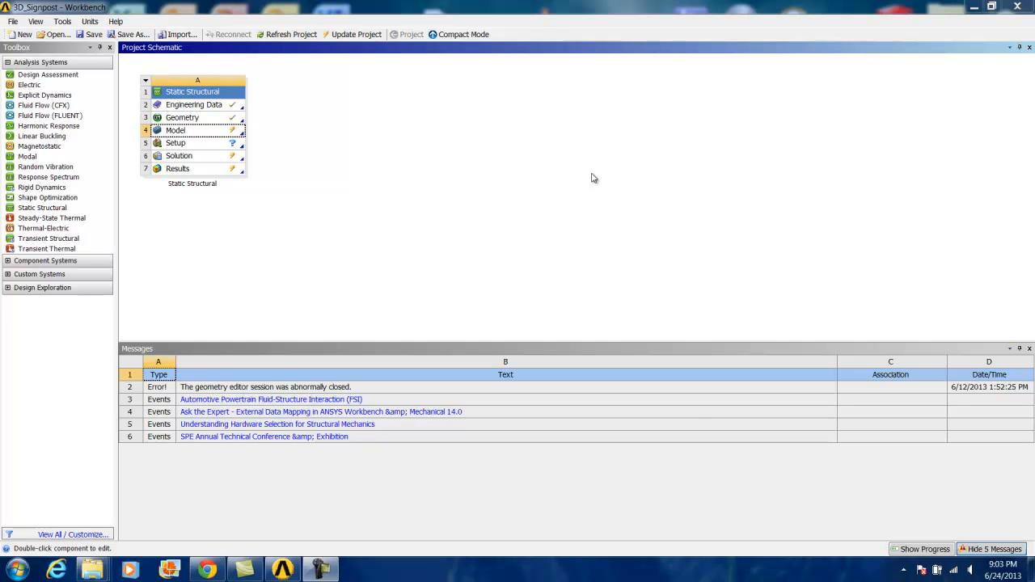
{"action": "mouse_move", "coordinate": [421, 55]}
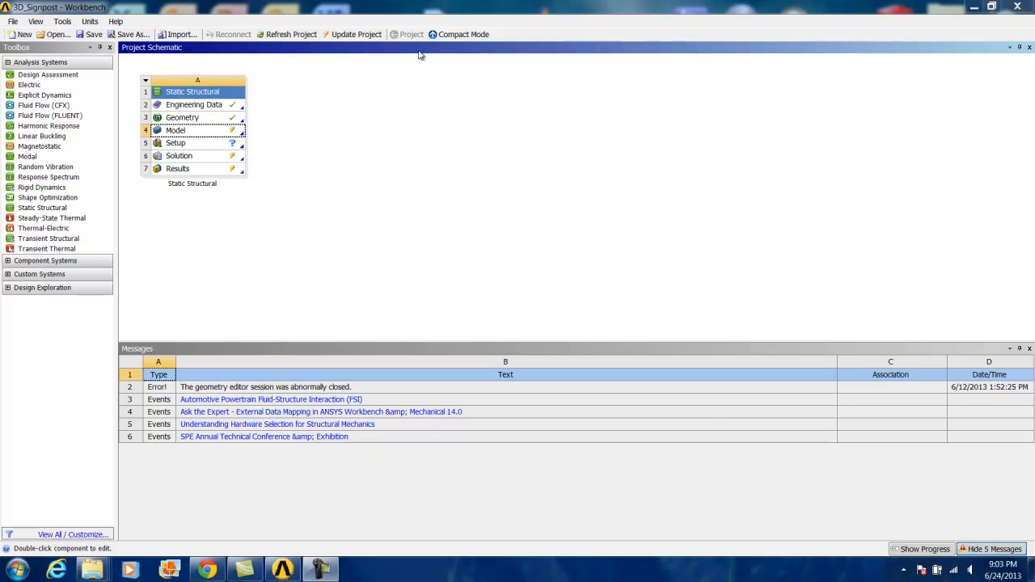
{"action": "mouse_move", "coordinate": [426, 129]}
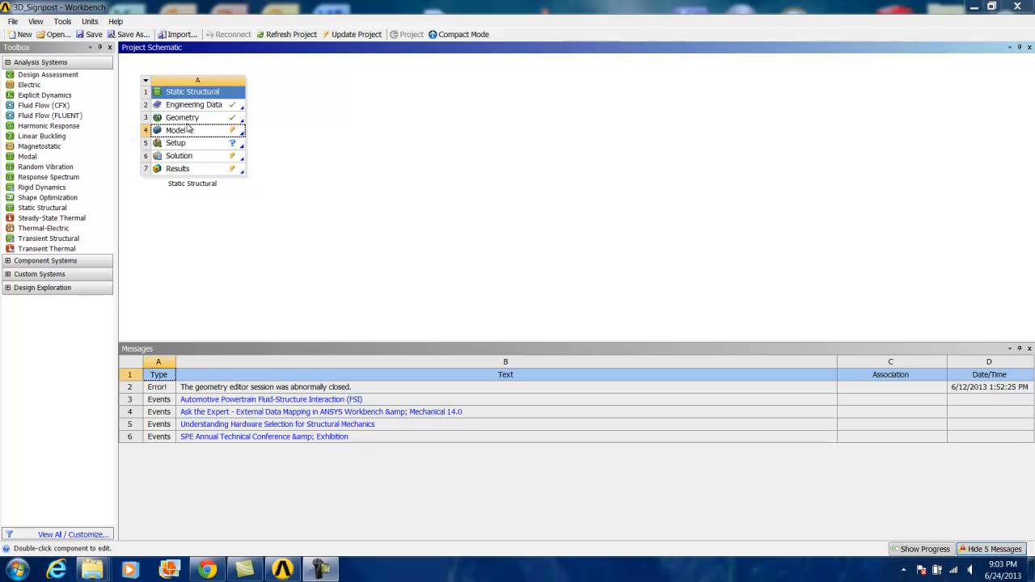
Launch Mechanical from the Static Structural system's Model cell
{"action": "double_click", "coordinate": [175, 129]}
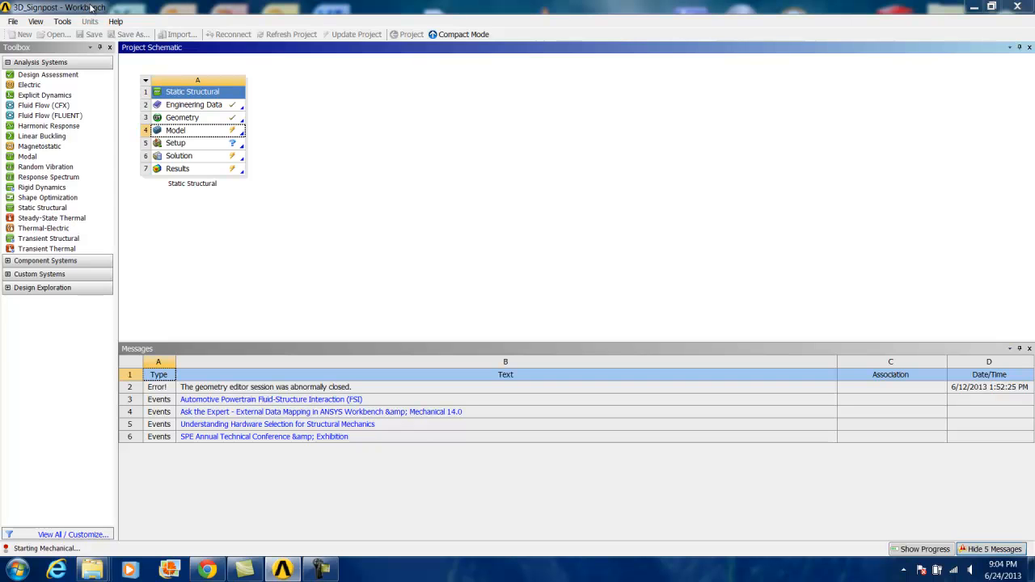
{"action": "mouse_move", "coordinate": [300, 123]}
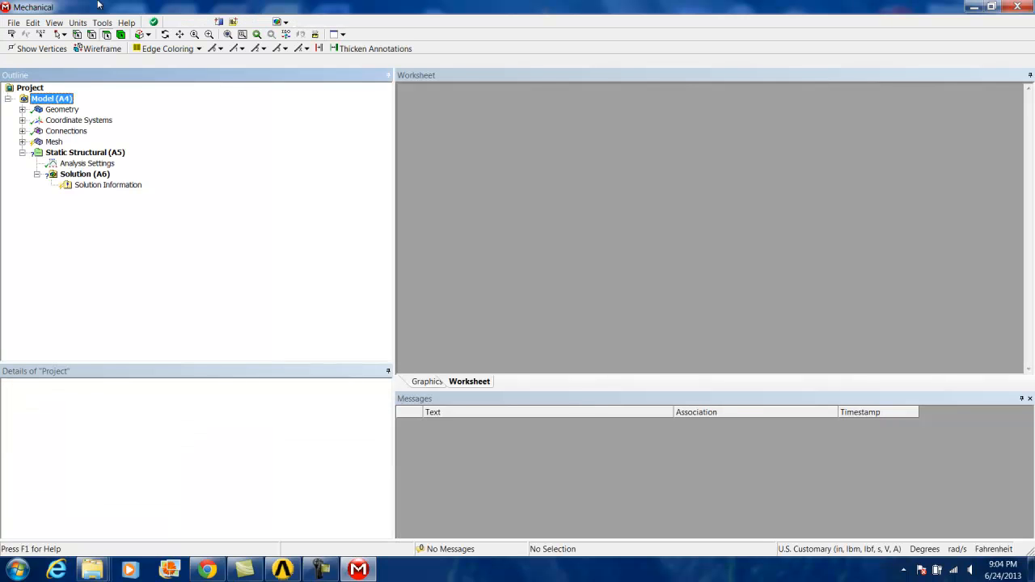
Create automatic connections on the Connections branch to generate body contacts
{"action": "left_click", "coordinate": [51, 98]}
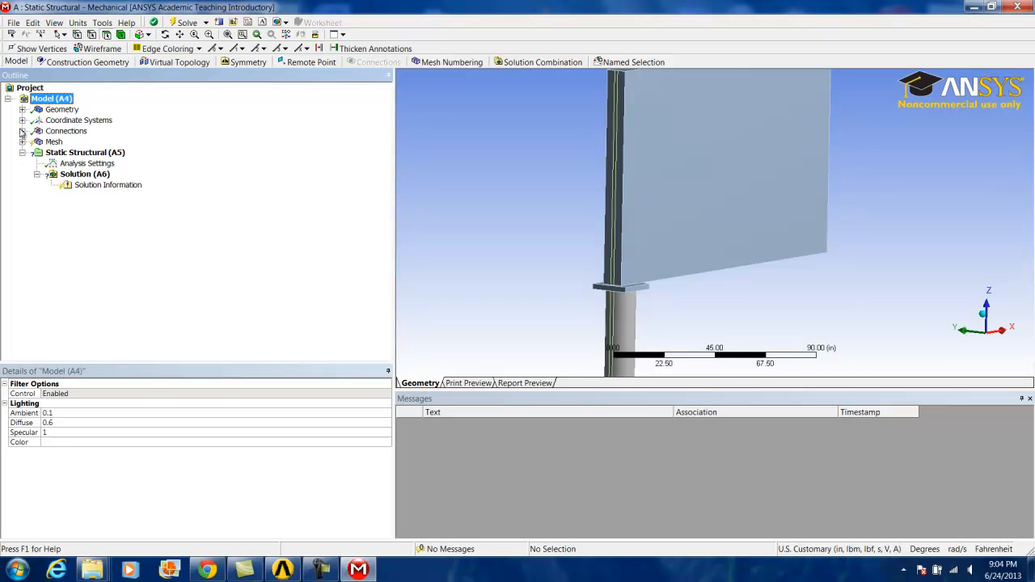
{"action": "left_click", "coordinate": [23, 131]}
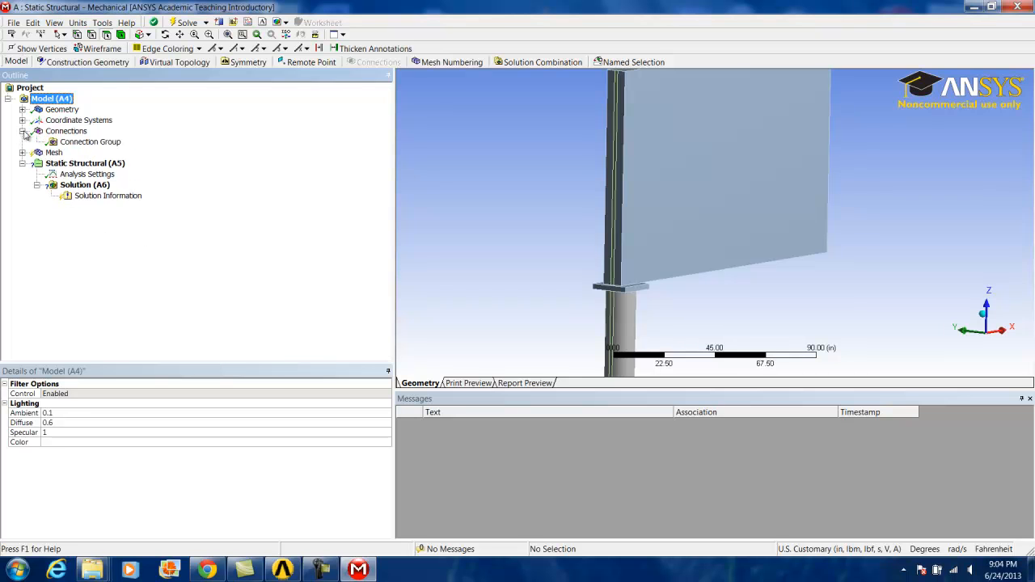
{"action": "left_click", "coordinate": [90, 142]}
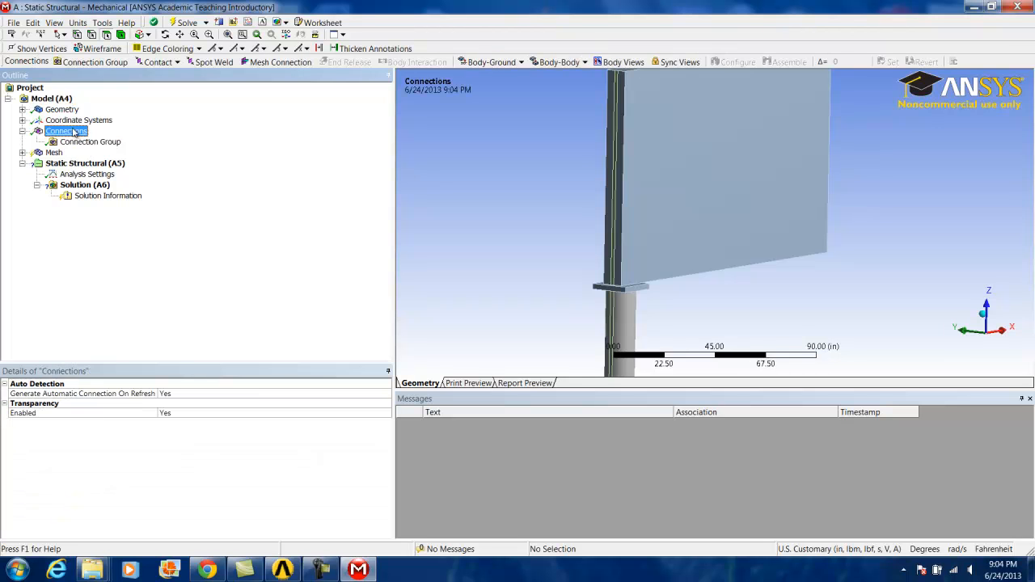
{"action": "right_click", "coordinate": [66, 131]}
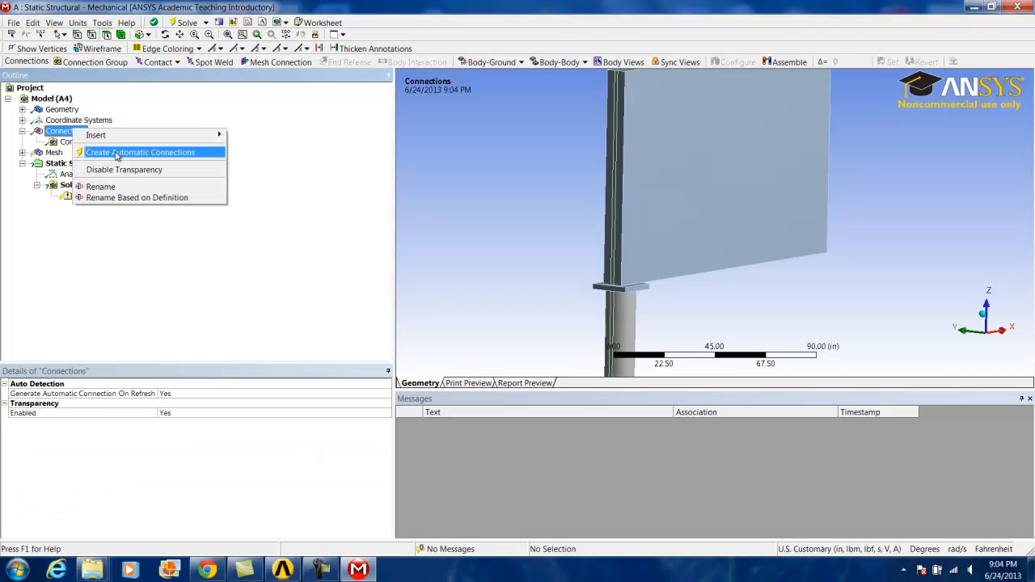
{"action": "left_click", "coordinate": [139, 152]}
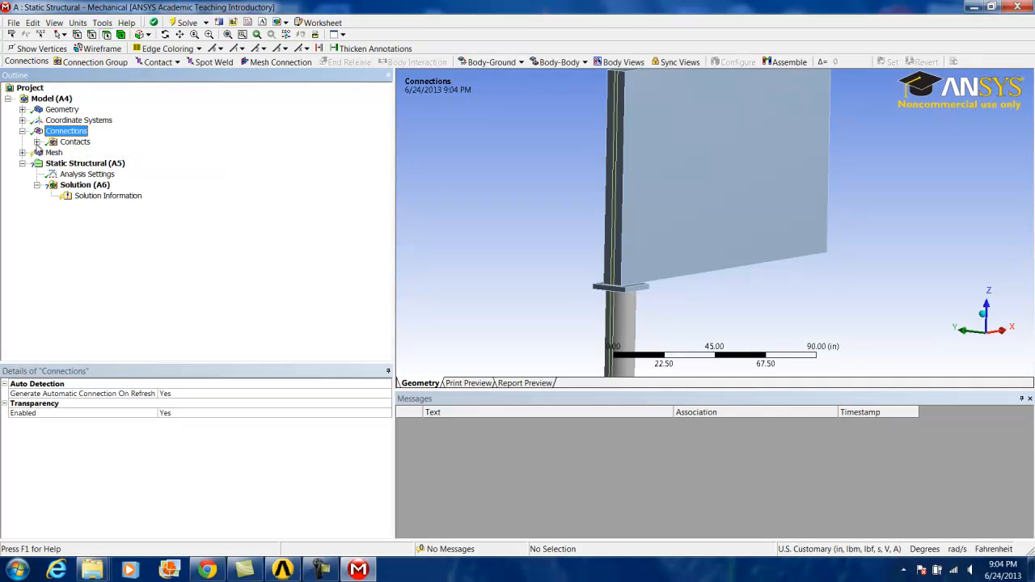
Expand the Contacts group to show the three bonded contact regions
{"action": "left_click", "coordinate": [37, 143]}
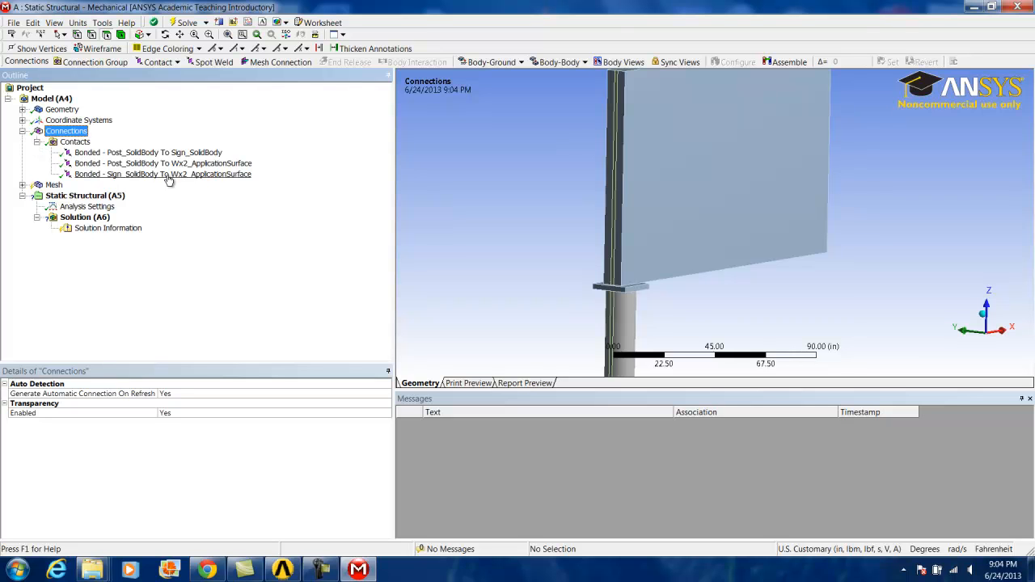
{"action": "mouse_move", "coordinate": [149, 176]}
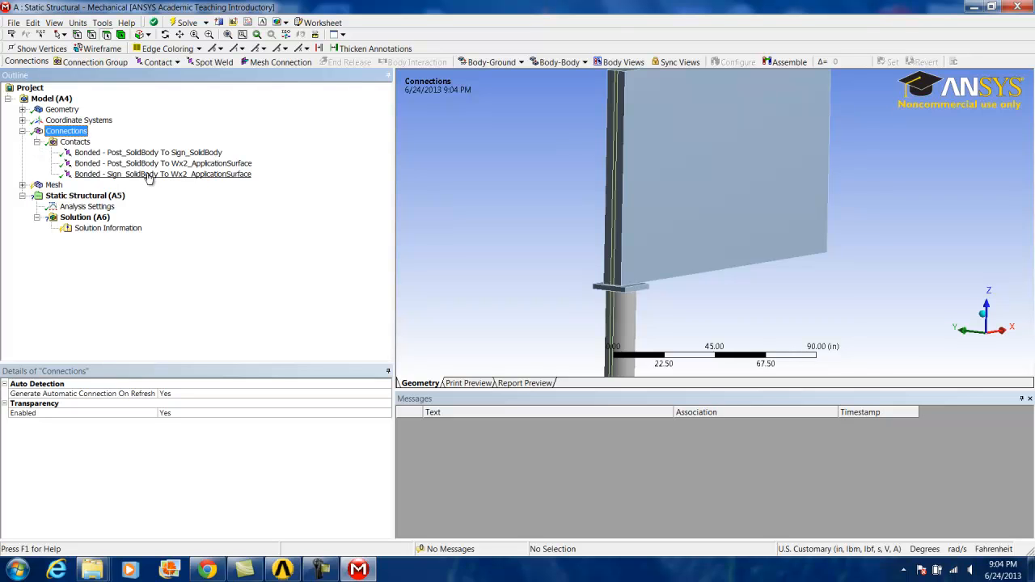
{"action": "right_click", "coordinate": [66, 131]}
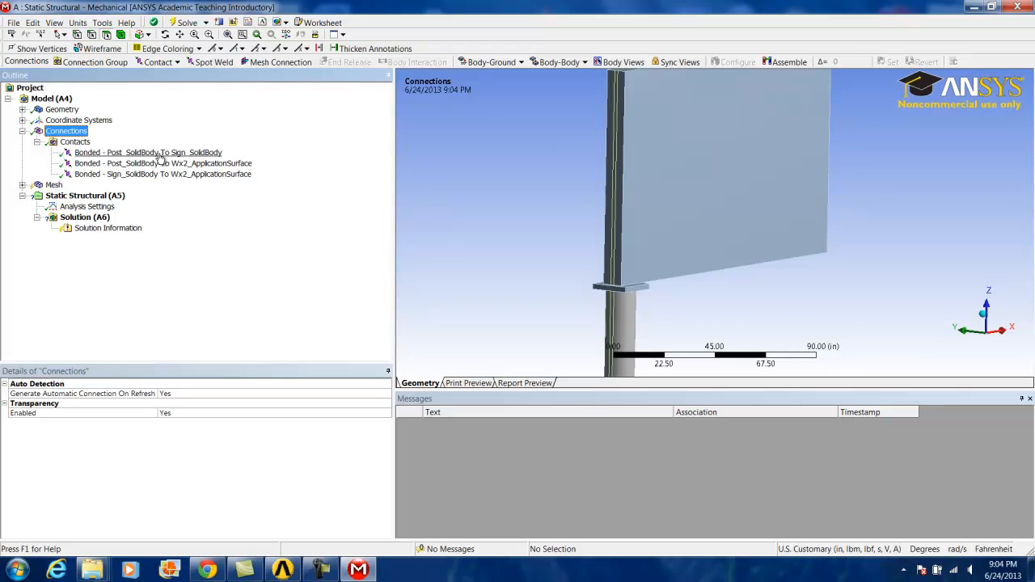
{"action": "mouse_move", "coordinate": [96, 162]}
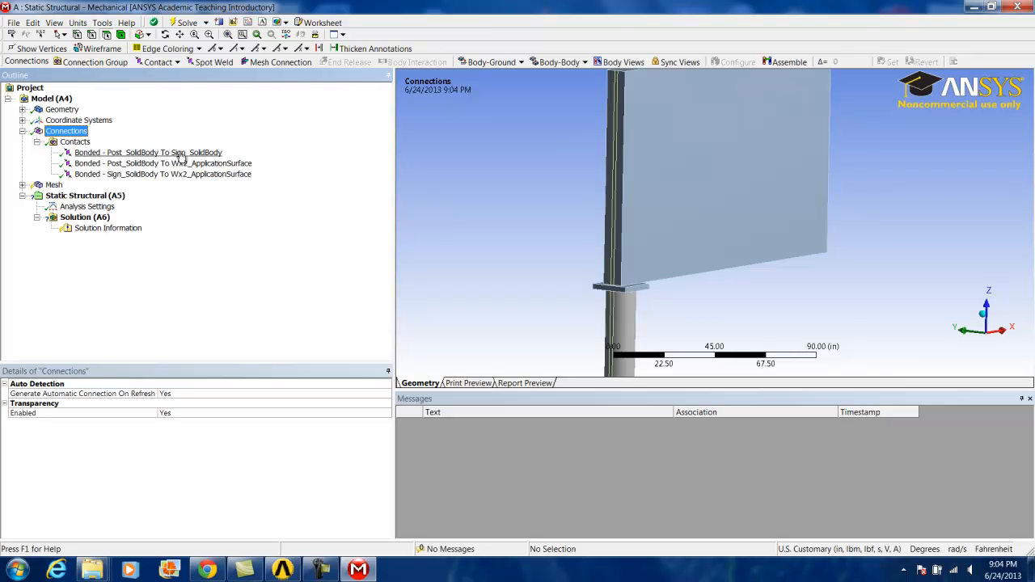
{"action": "mouse_move", "coordinate": [129, 162]}
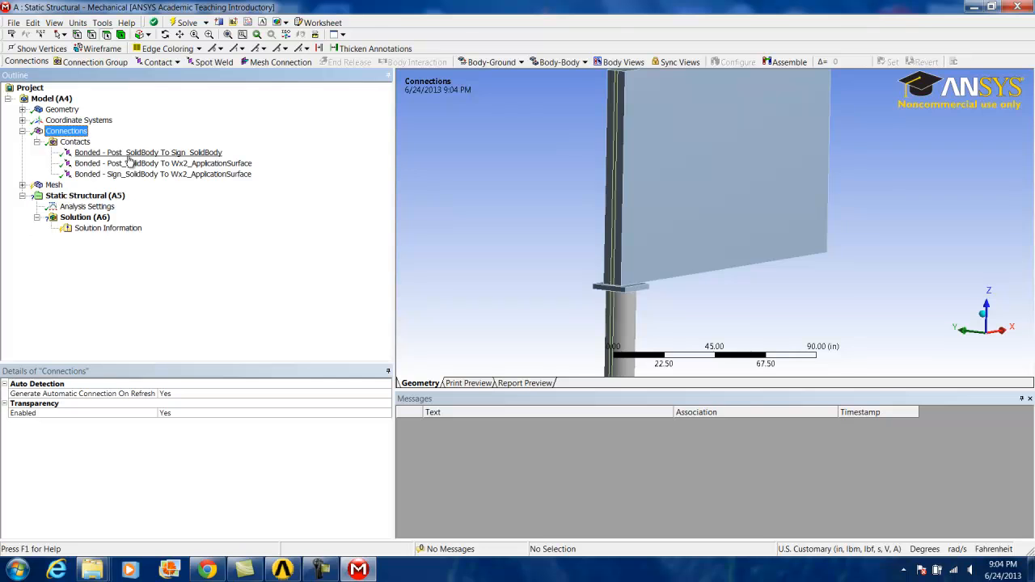
Inspect the post-to-sign and post-to-Wx2-surface bonded contacts in the model view
{"action": "left_click", "coordinate": [149, 152]}
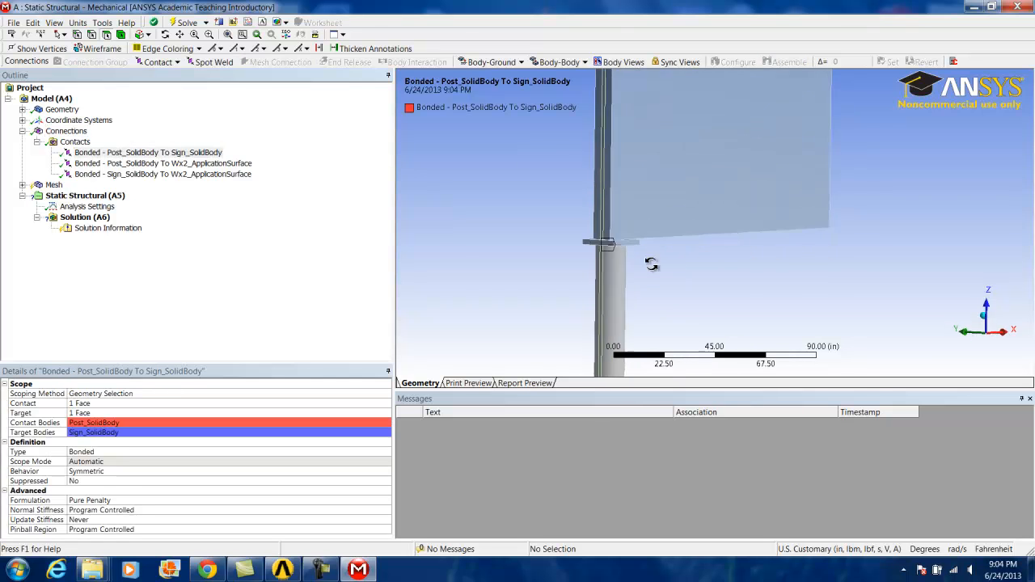
{"action": "left_click_drag", "start_coordinate": [650, 266], "coordinate": [614, 315]}
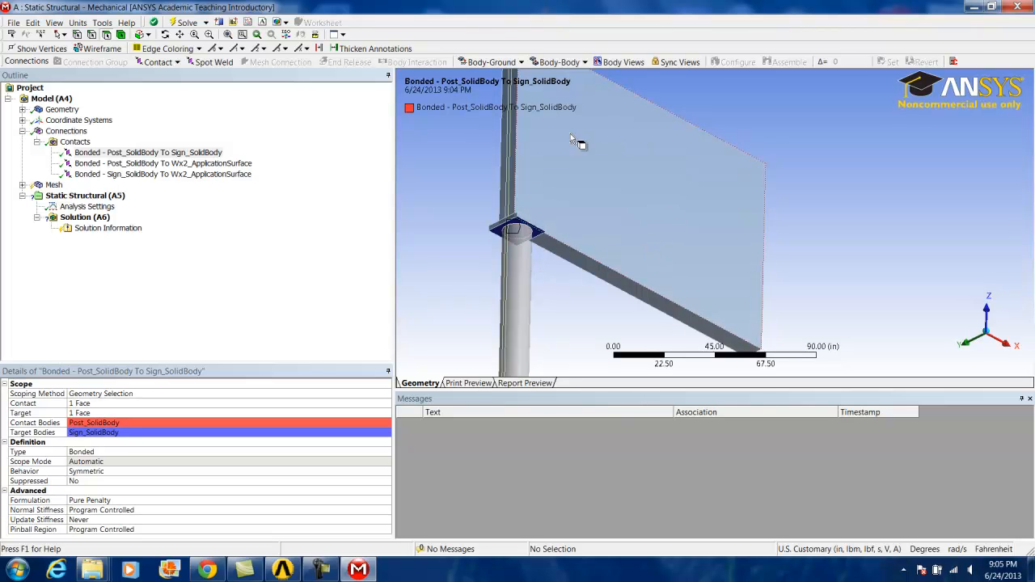
{"action": "mouse_move", "coordinate": [535, 285]}
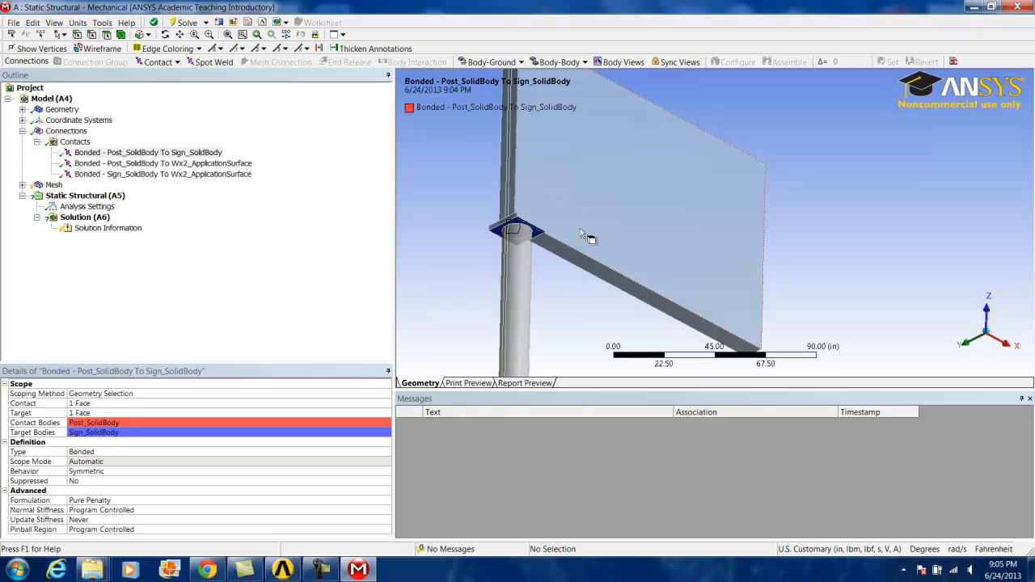
{"action": "left_click", "coordinate": [162, 163]}
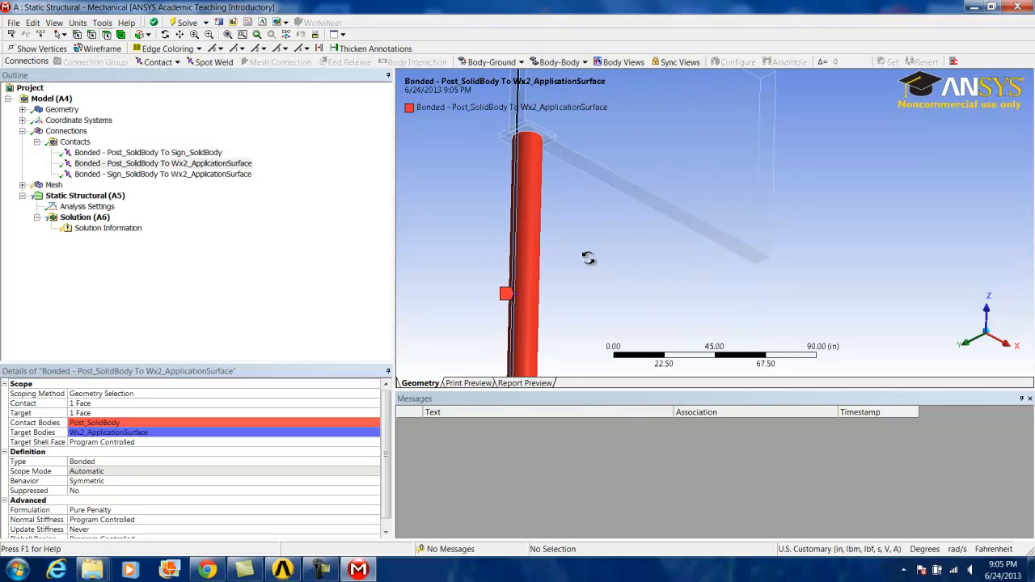
{"action": "left_click_drag", "start_coordinate": [588, 258], "coordinate": [611, 234]}
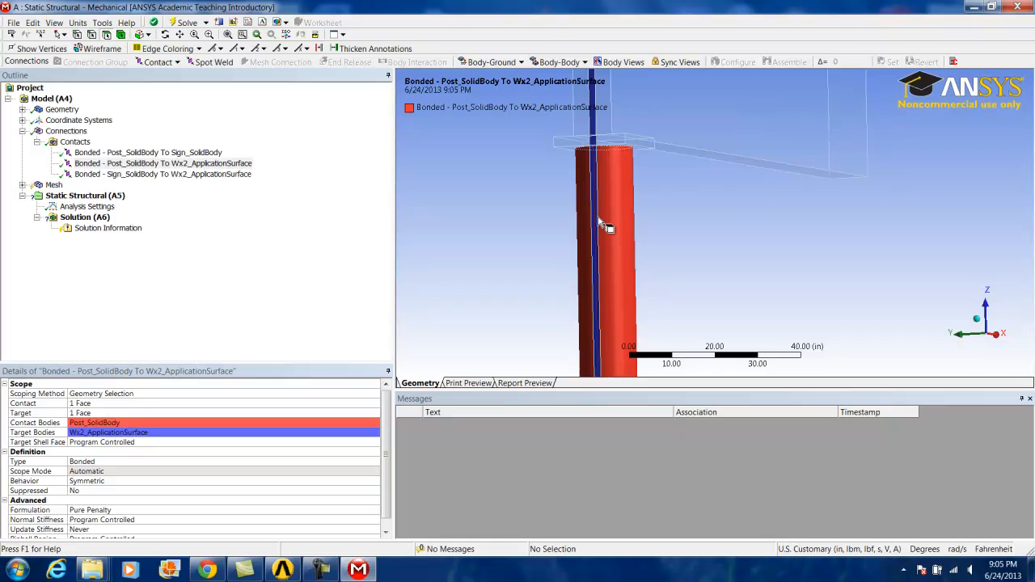
{"action": "mouse_move", "coordinate": [511, 262]}
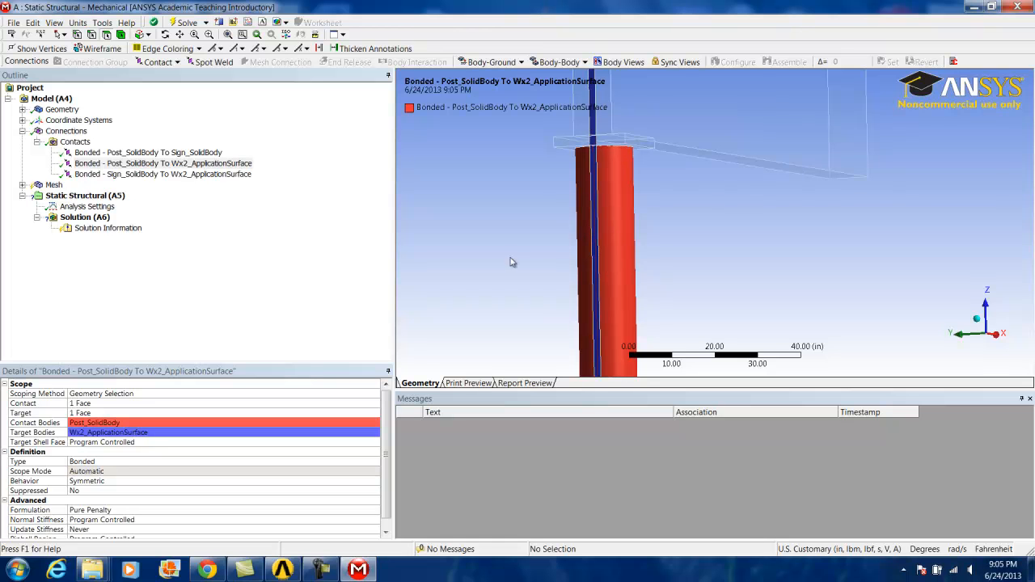
Inspect the sign-to-Wx2-application-surface bonded contact along the sign's lower edge
{"action": "left_click", "coordinate": [162, 174]}
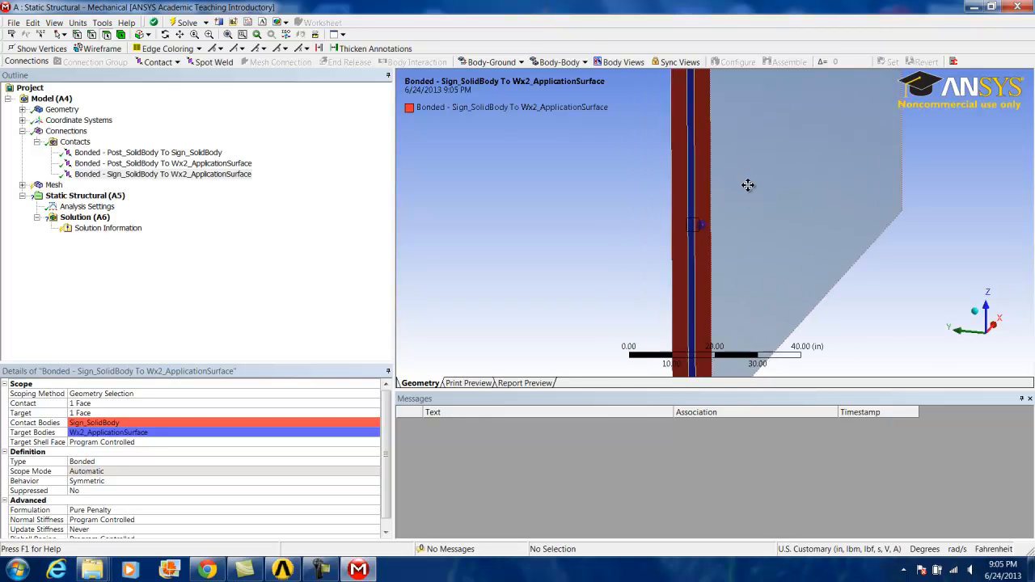
{"action": "left_click_drag", "start_coordinate": [747, 184], "coordinate": [743, 281]}
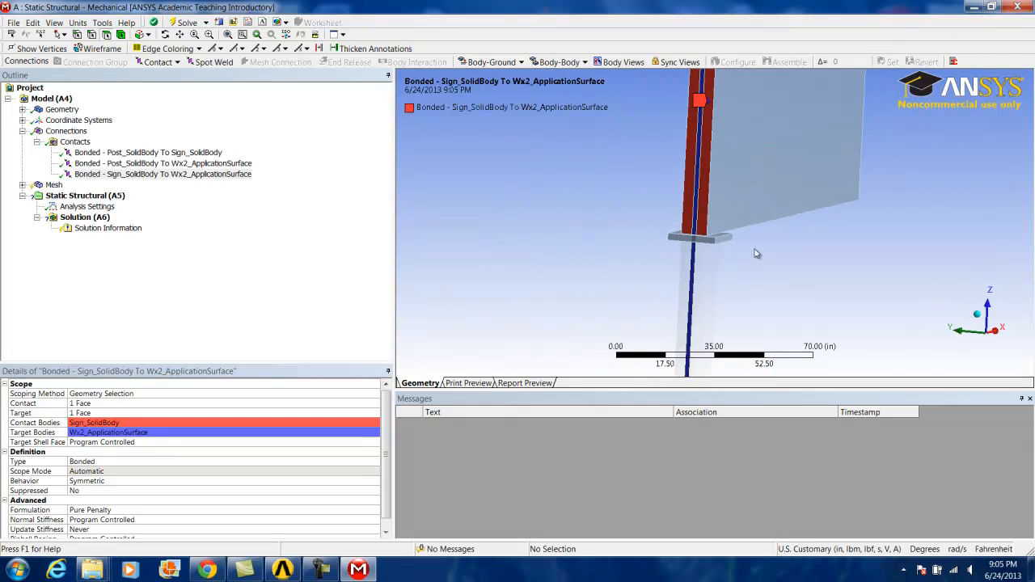
{"action": "left_click_drag", "start_coordinate": [757, 253], "coordinate": [709, 261]}
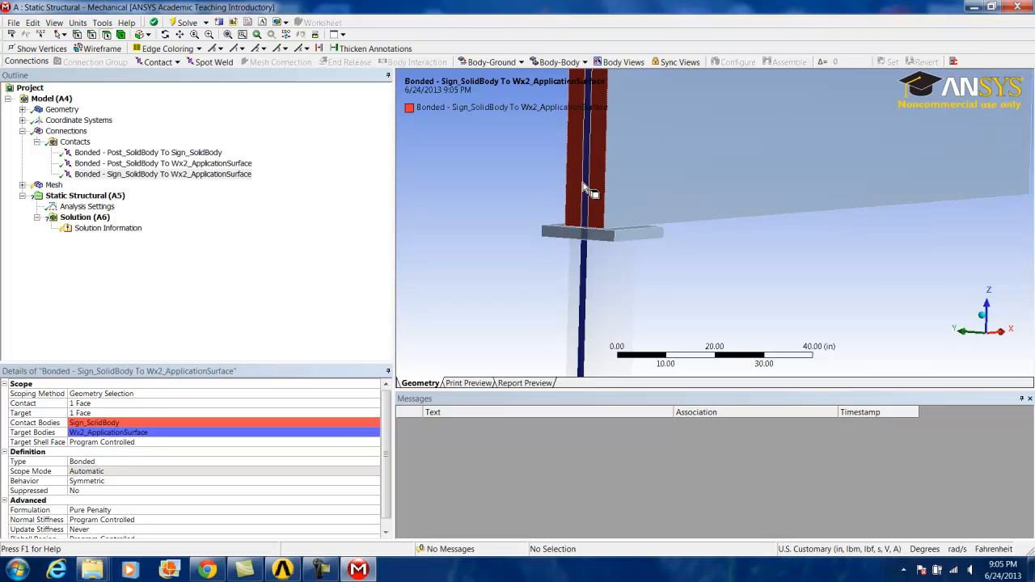
{"action": "left_click_drag", "start_coordinate": [586, 191], "coordinate": [731, 250]}
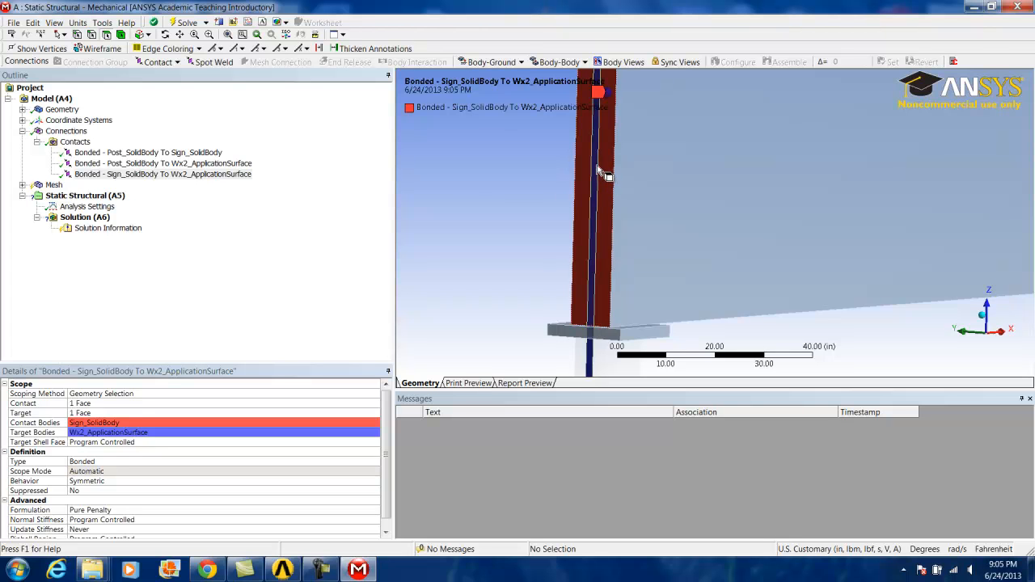
{"action": "mouse_move", "coordinate": [748, 334]}
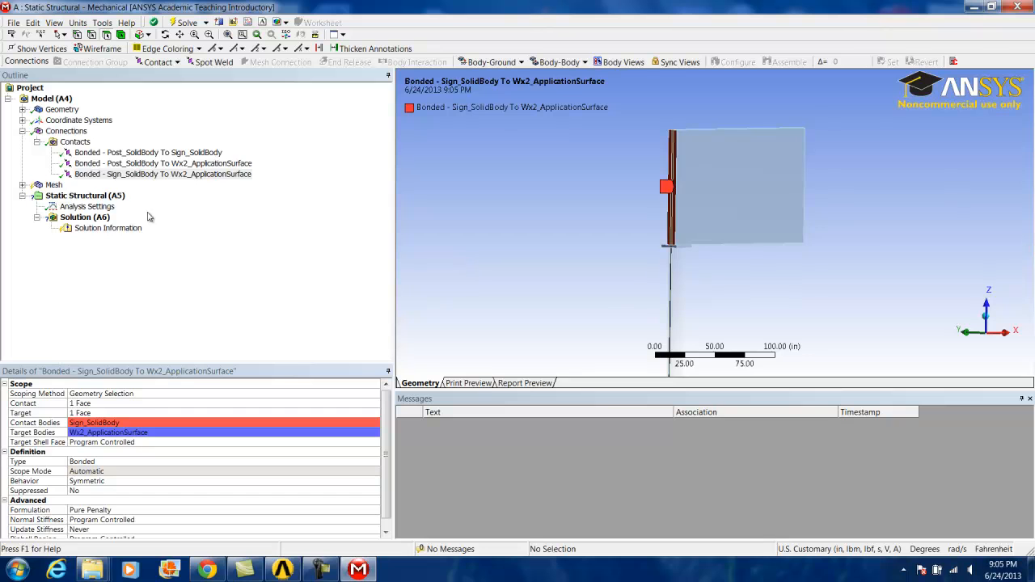
Select Static Structural (A5) and bring up its insertable loads and supports
{"action": "left_click", "coordinate": [66, 130]}
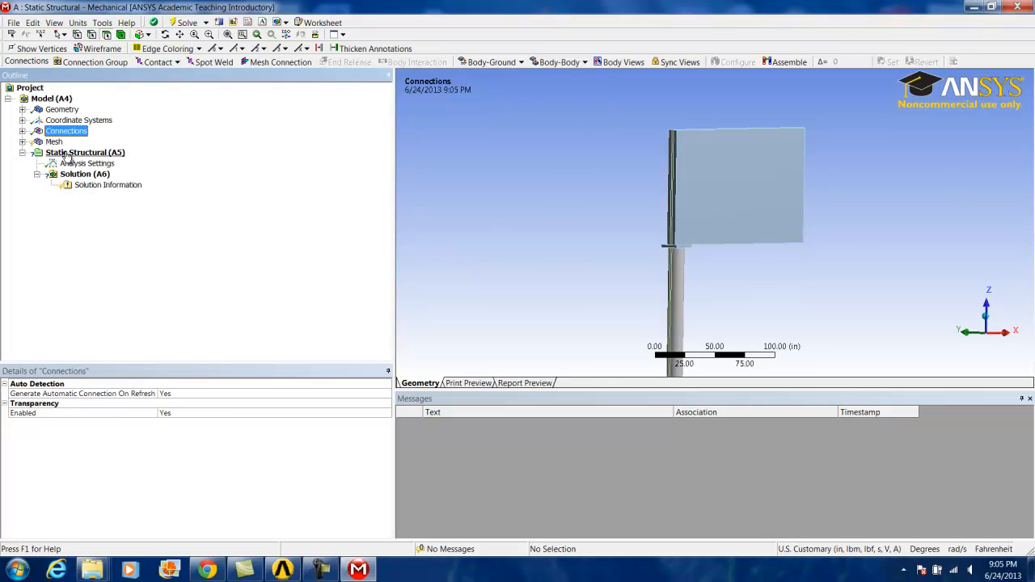
{"action": "left_click", "coordinate": [84, 152]}
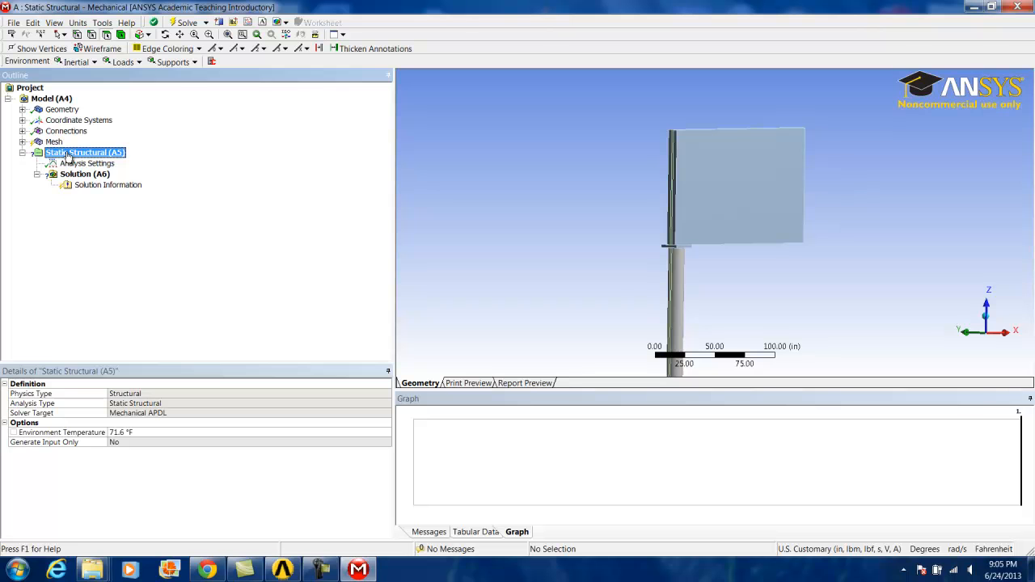
{"action": "right_click", "coordinate": [84, 152]}
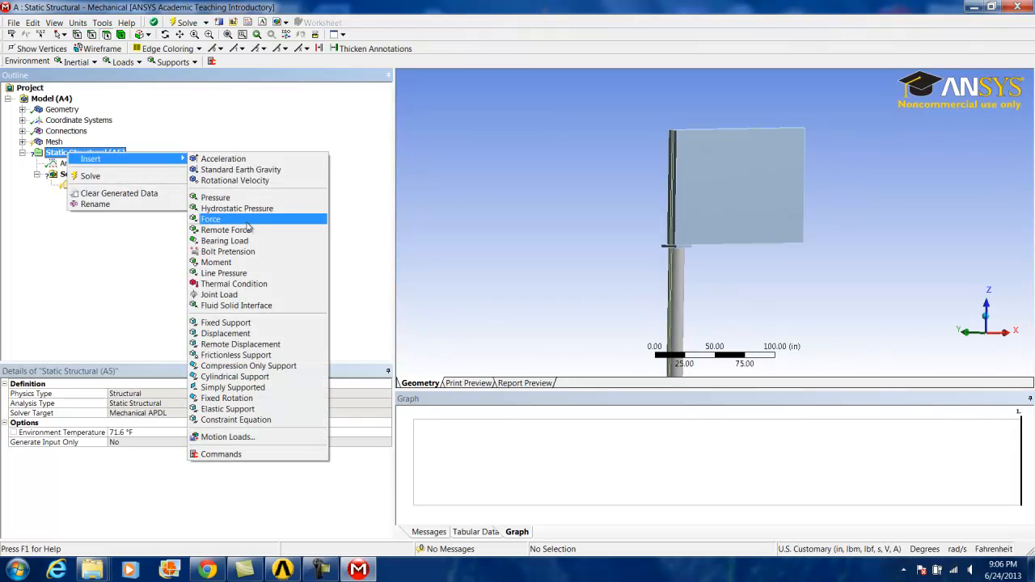
Add a force on the sign-centre vertex defined by components with Y = 8000 lbf
{"action": "left_click", "coordinate": [210, 220]}
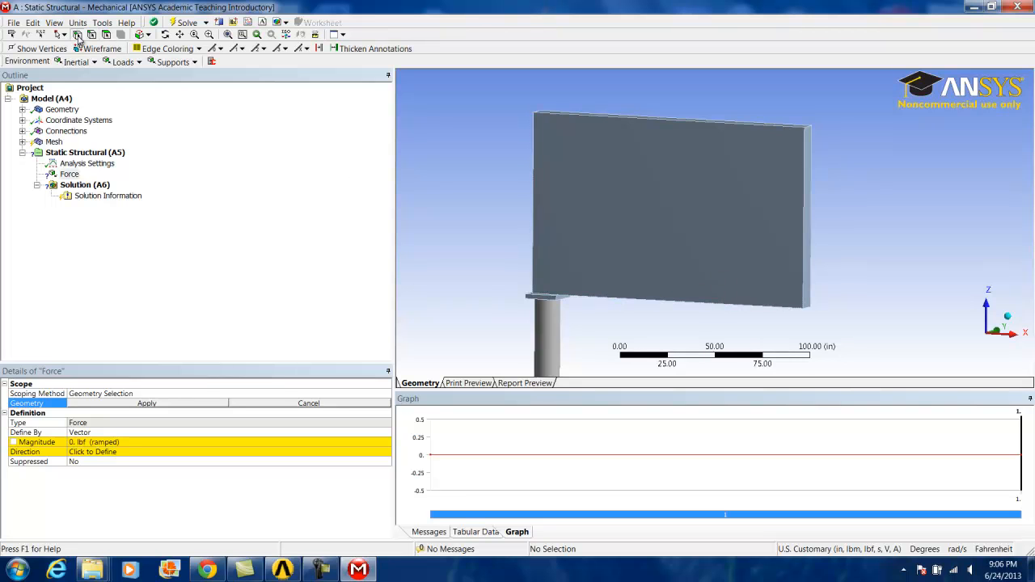
{"action": "mouse_move", "coordinate": [726, 235]}
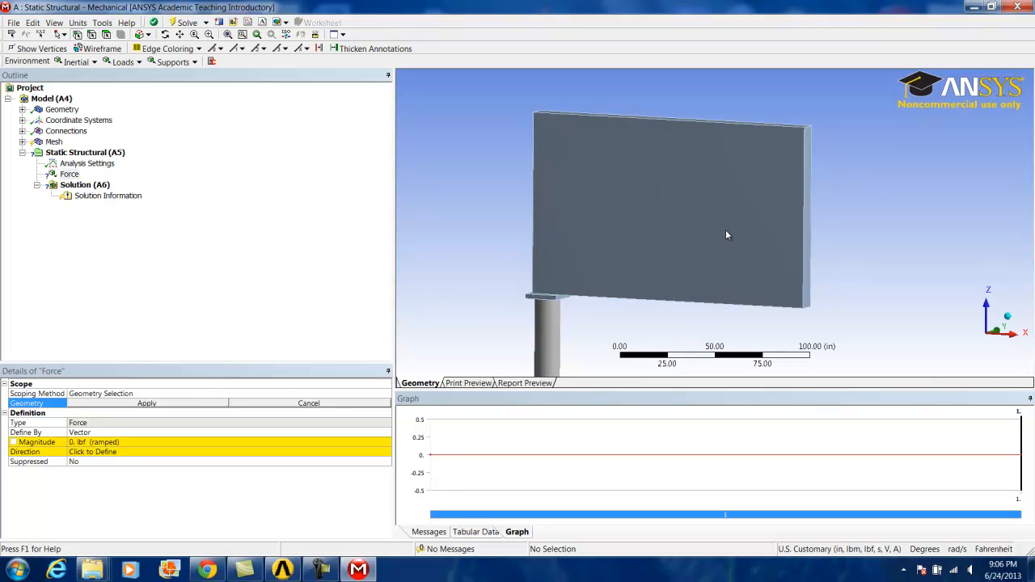
{"action": "mouse_move", "coordinate": [671, 224]}
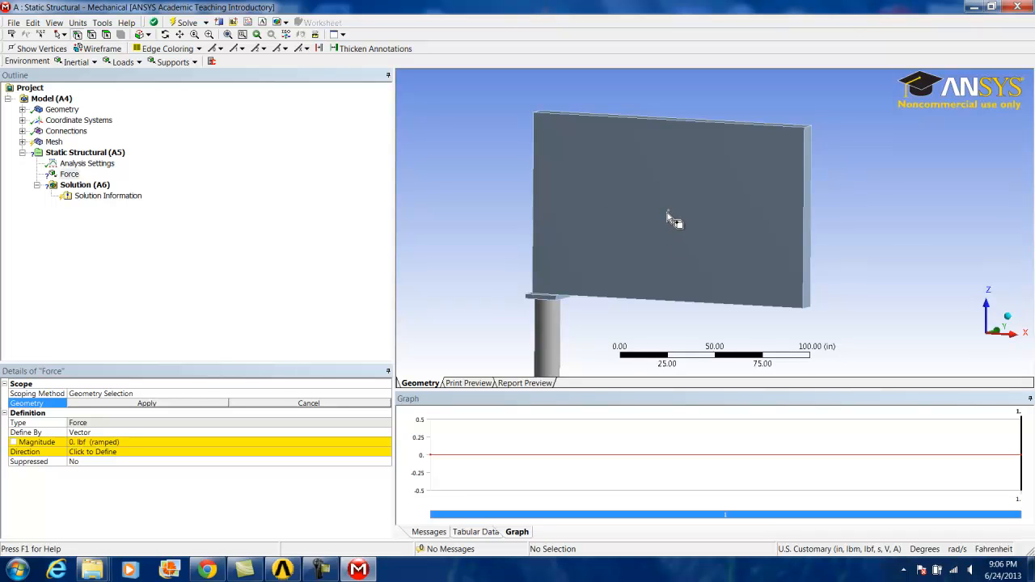
{"action": "left_click", "coordinate": [668, 218]}
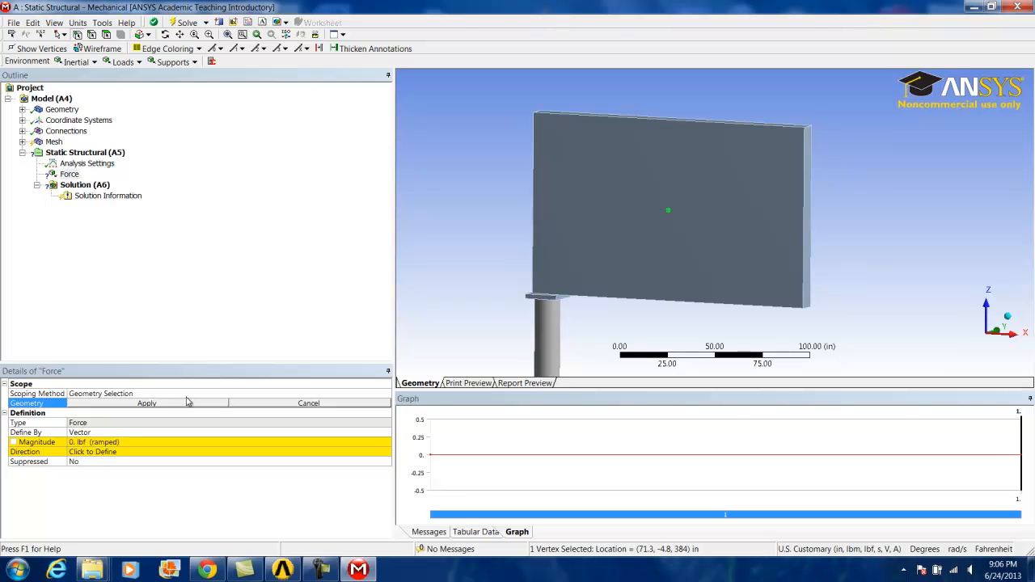
{"action": "left_click", "coordinate": [146, 403]}
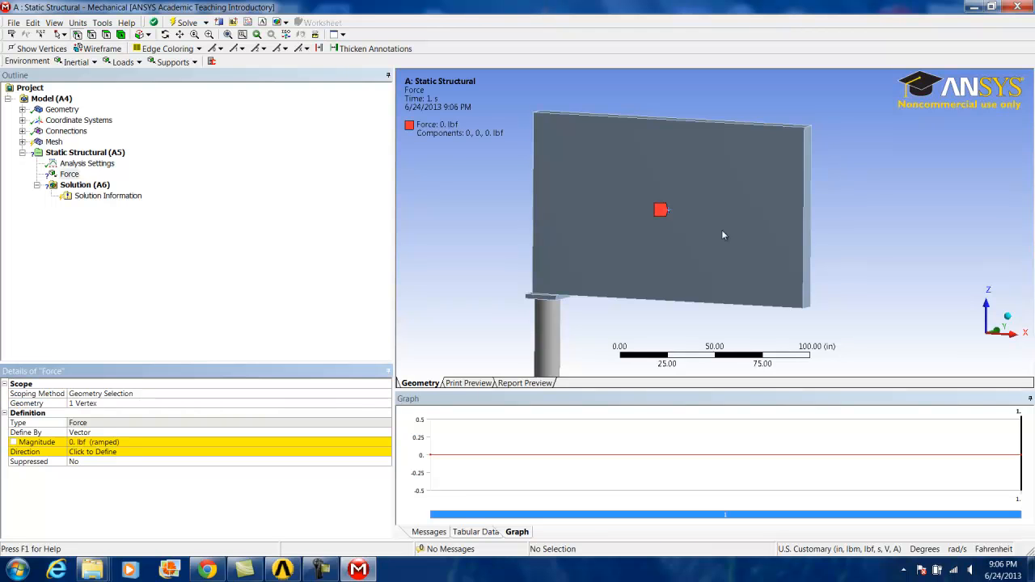
{"action": "mouse_move", "coordinate": [709, 241]}
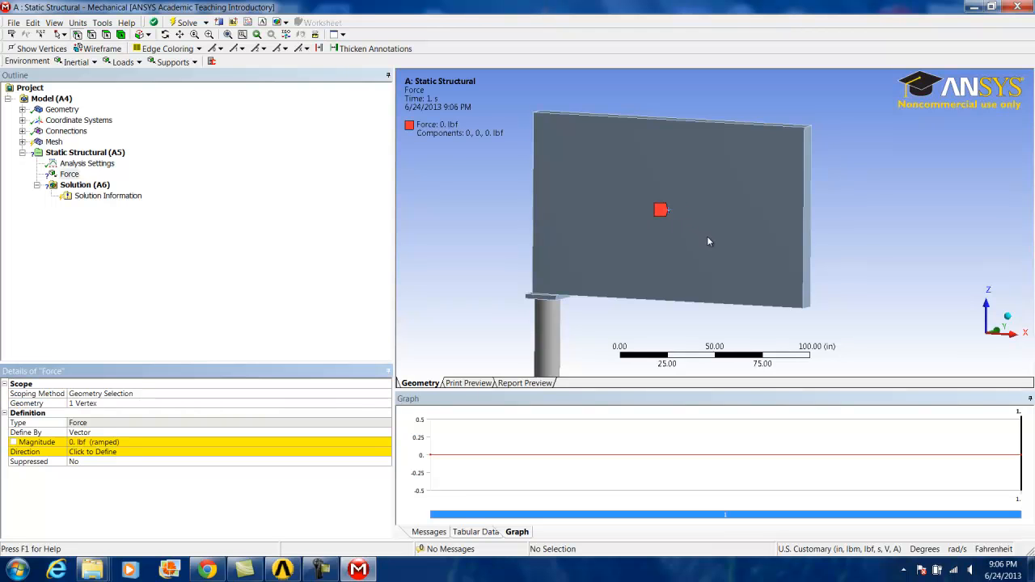
{"action": "mouse_move", "coordinate": [113, 456]}
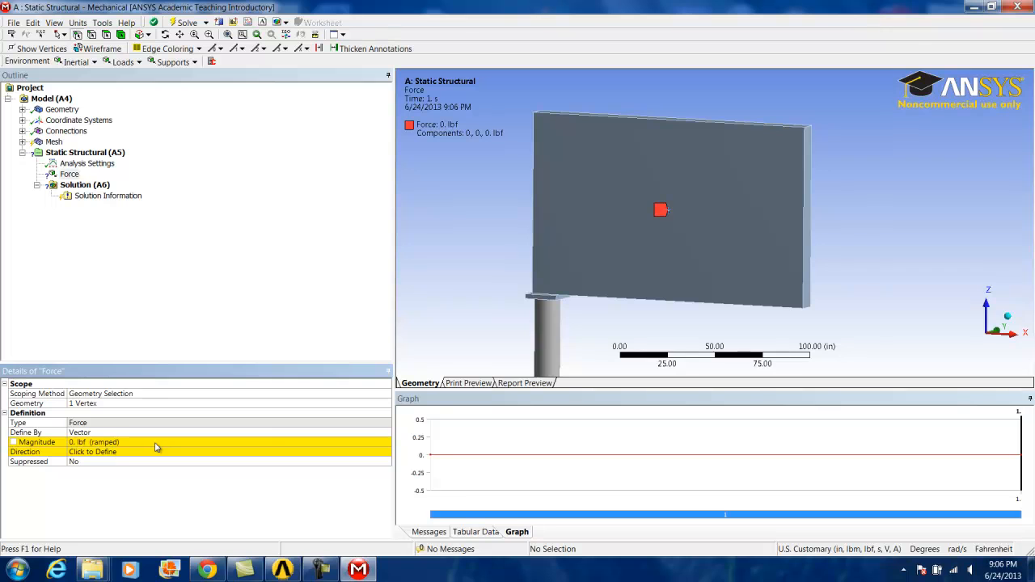
{"action": "mouse_move", "coordinate": [306, 463]}
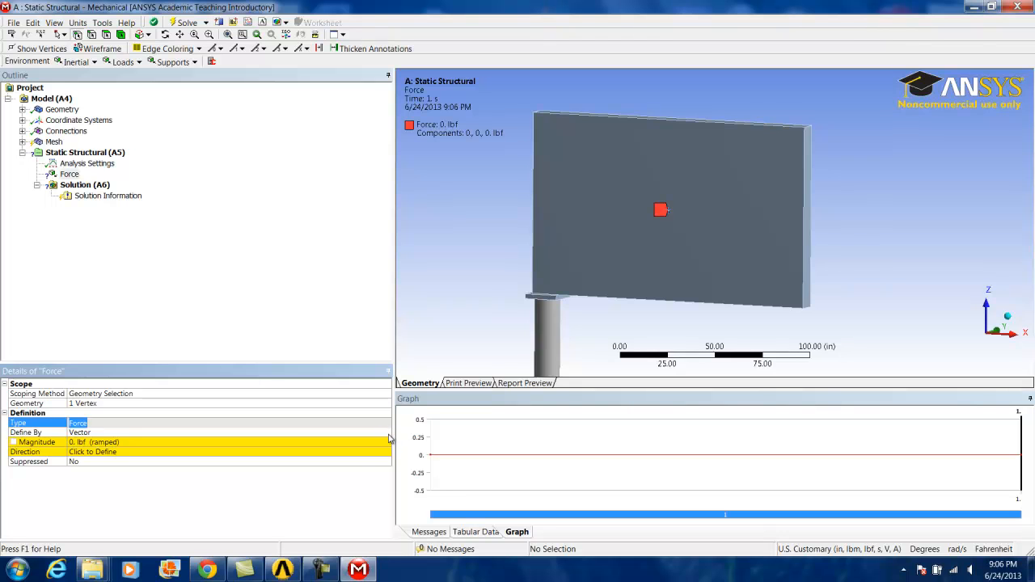
{"action": "left_click", "coordinate": [229, 432]}
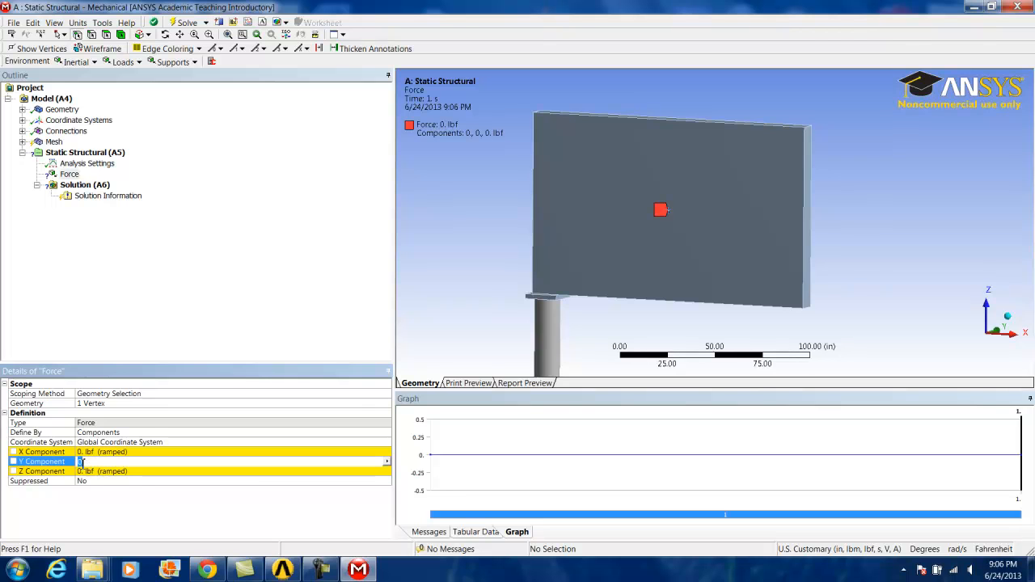
{"action": "type", "text": "00"}
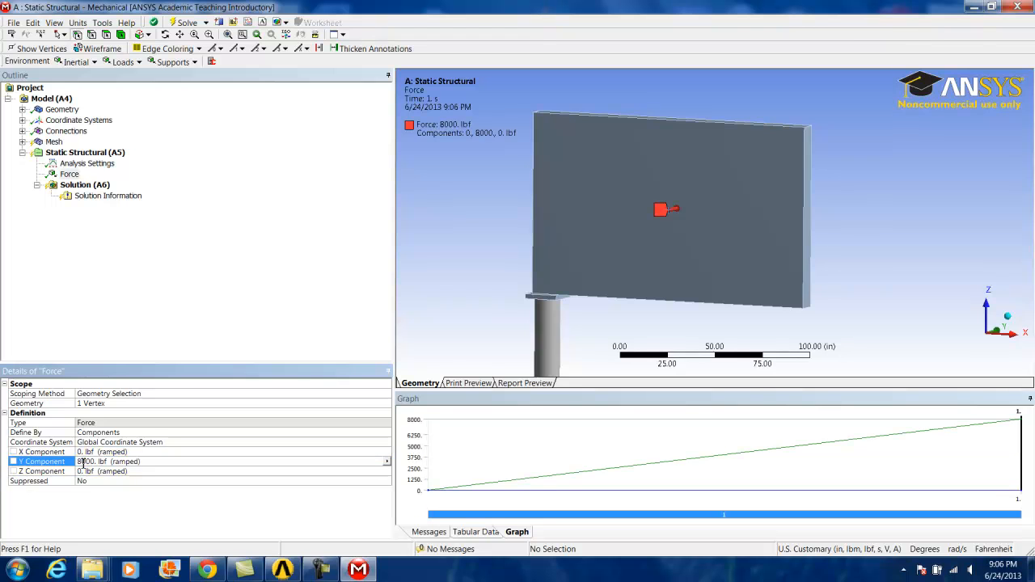
Rename the new vertex force to FY1
{"action": "right_click", "coordinate": [69, 174]}
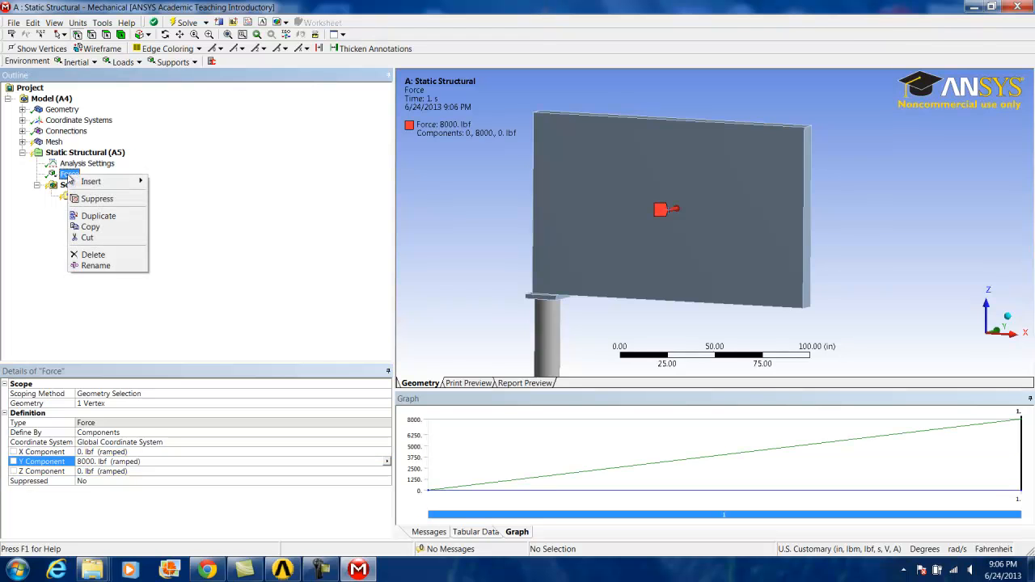
{"action": "left_click", "coordinate": [95, 265]}
{"action": "type", "text": "FY1"}
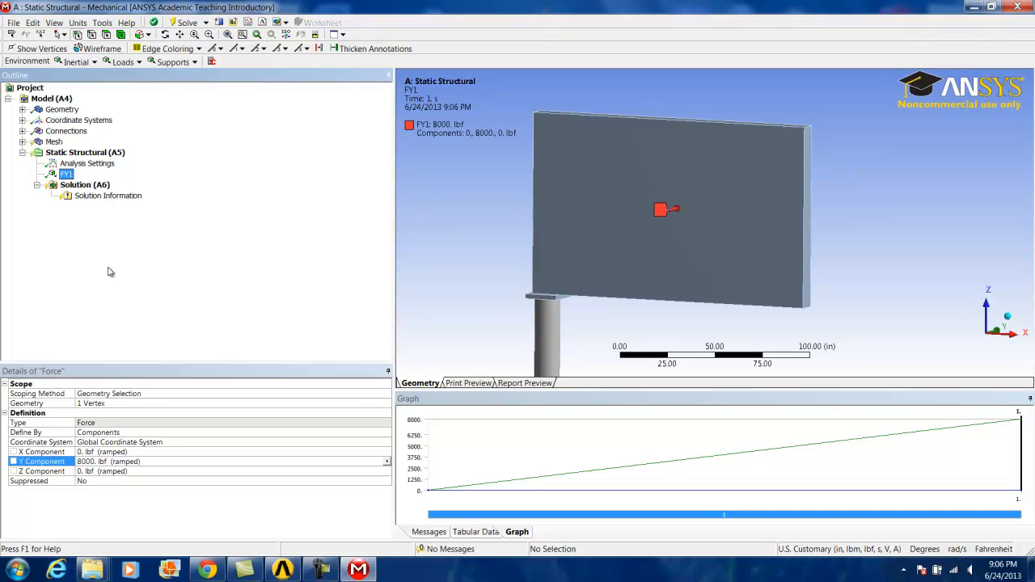
{"action": "mouse_move", "coordinate": [107, 175]}
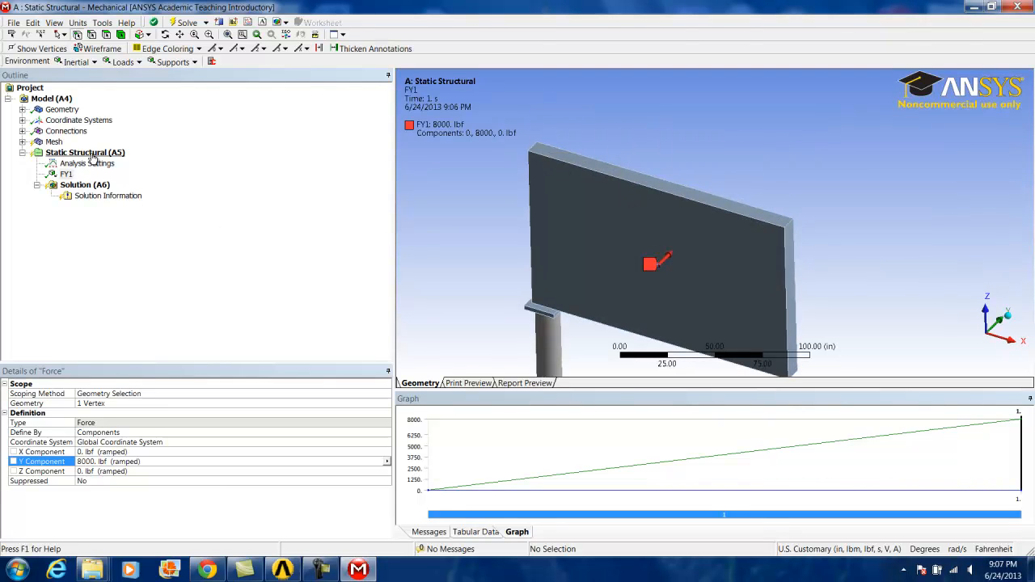
Add a second force on the sign's top face with Y component -11700 lbf
{"action": "right_click", "coordinate": [84, 152]}
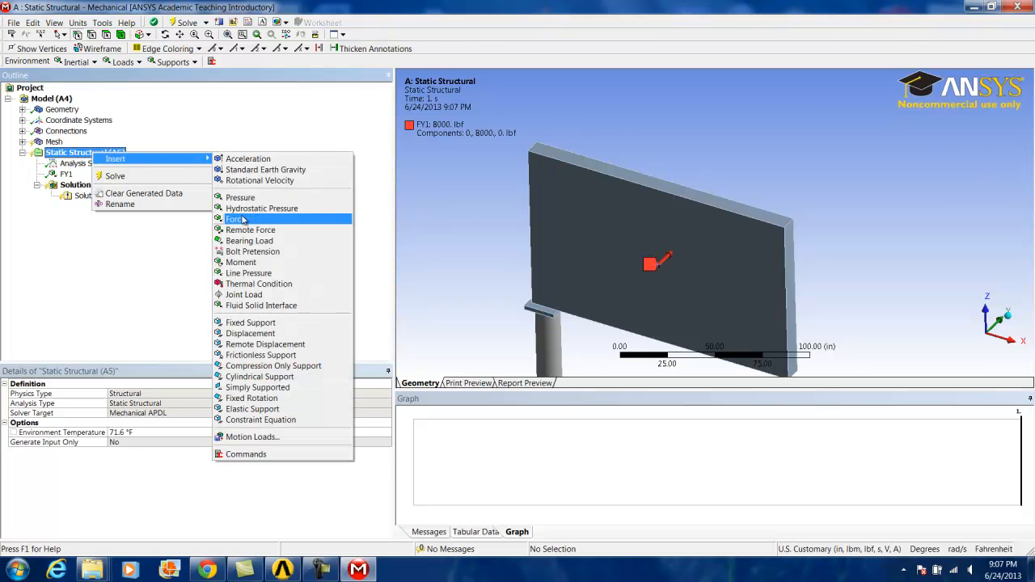
{"action": "left_click", "coordinate": [236, 220]}
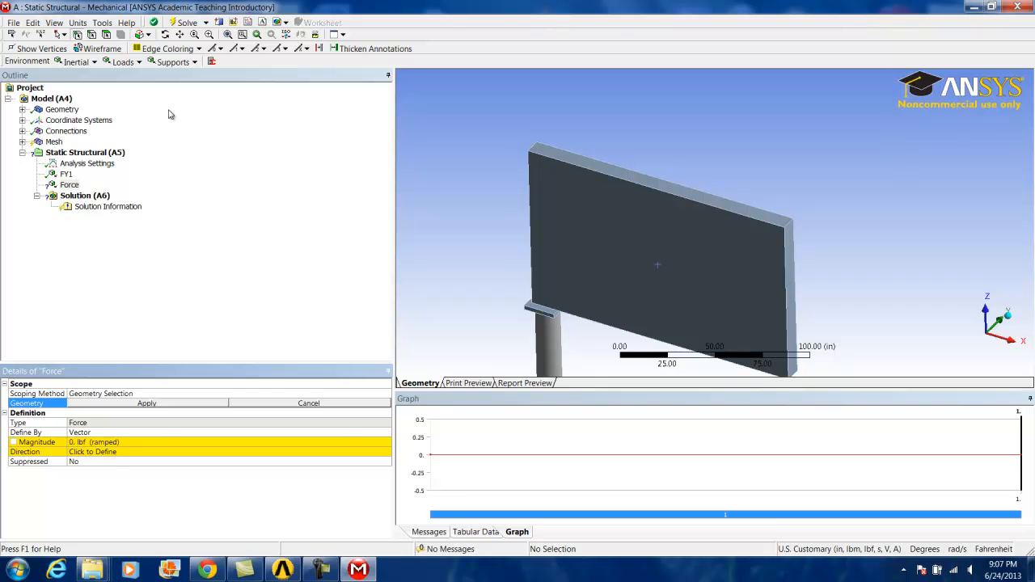
{"action": "mouse_move", "coordinate": [107, 34]}
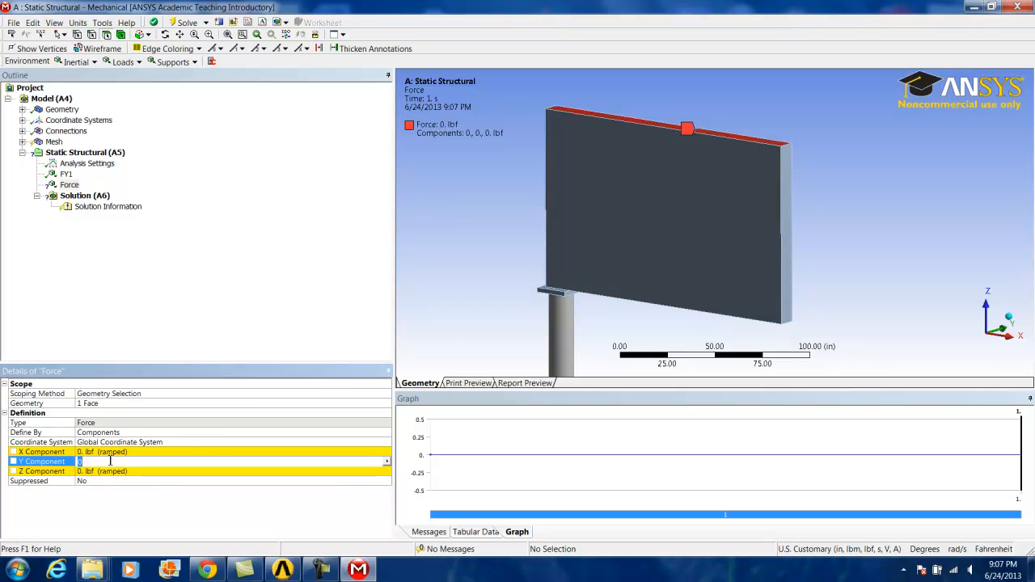
{"action": "type", "text": "-11"}
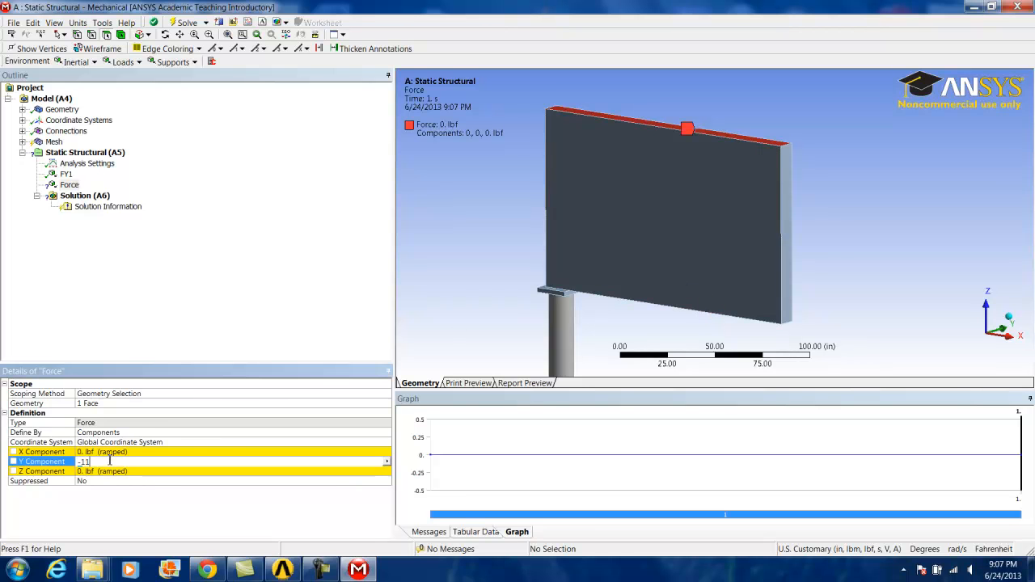
{"action": "left_click", "coordinate": [234, 461]}
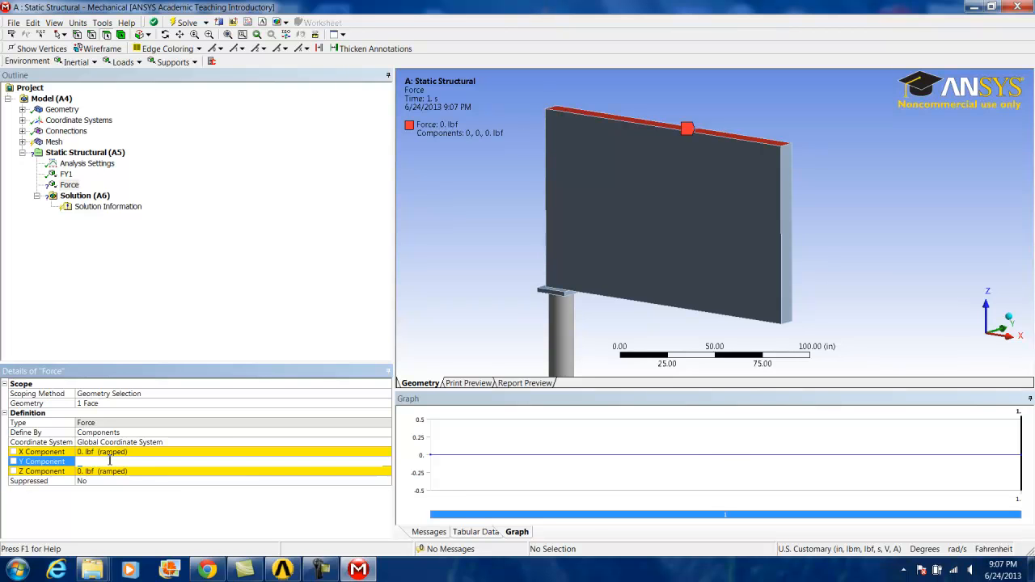
{"action": "type", "text": "-11700 lbf (ramped"}
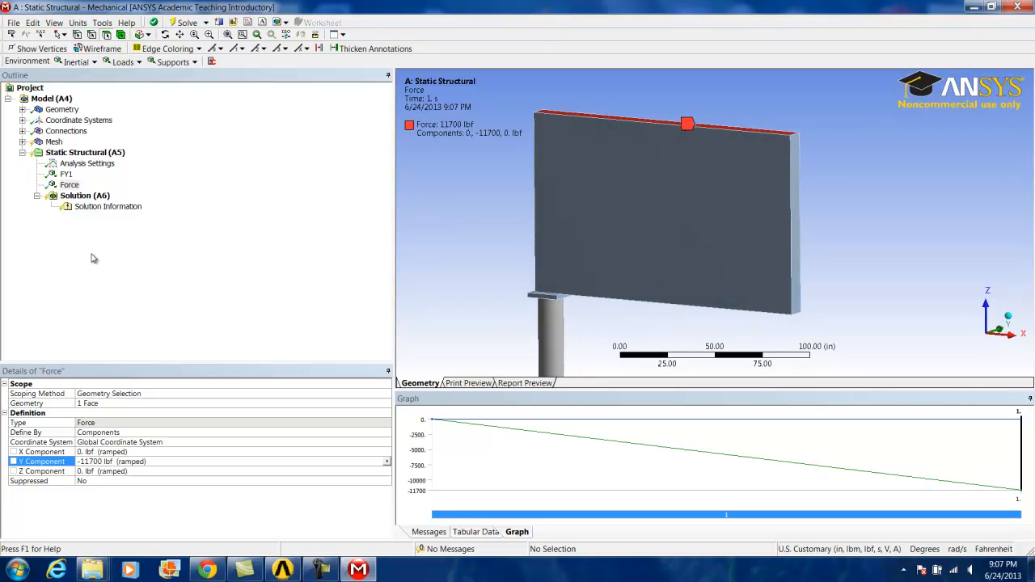
Rename the top-face force to WZ1 and view the sign edge-on
{"action": "right_click", "coordinate": [69, 184]}
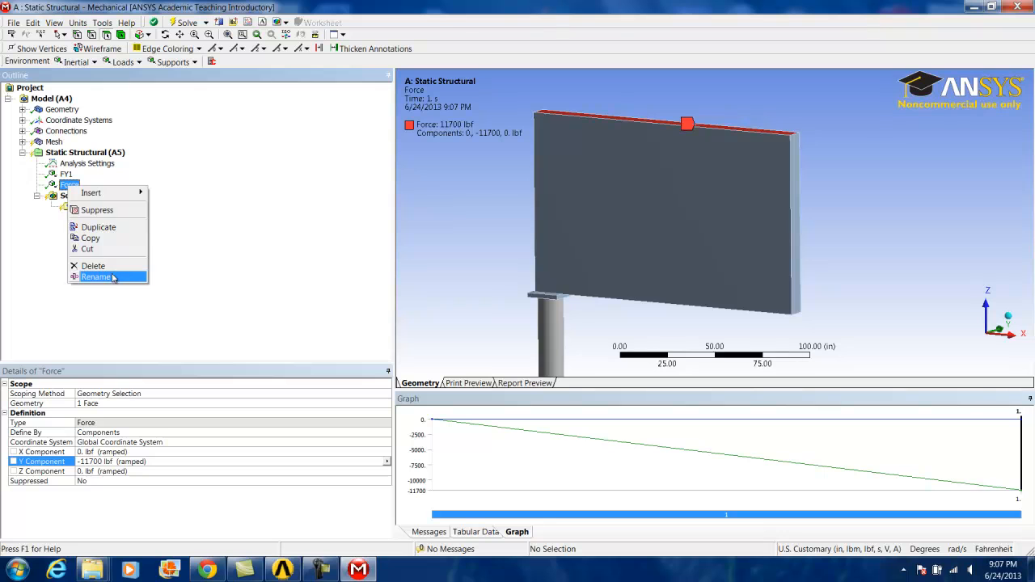
{"action": "left_click", "coordinate": [96, 276]}
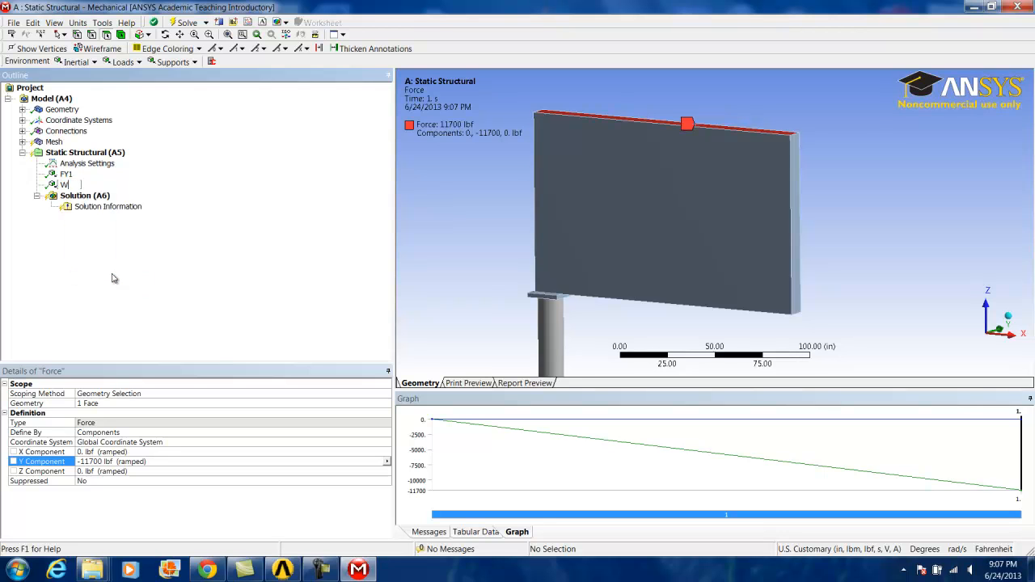
{"action": "type", "text": "Z1"}
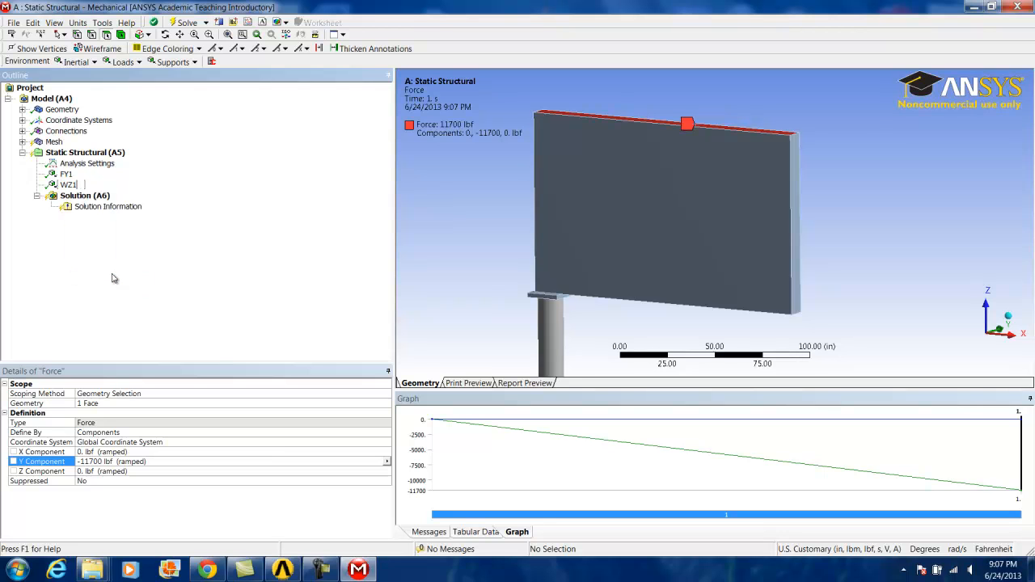
{"action": "left_click", "coordinate": [68, 185]}
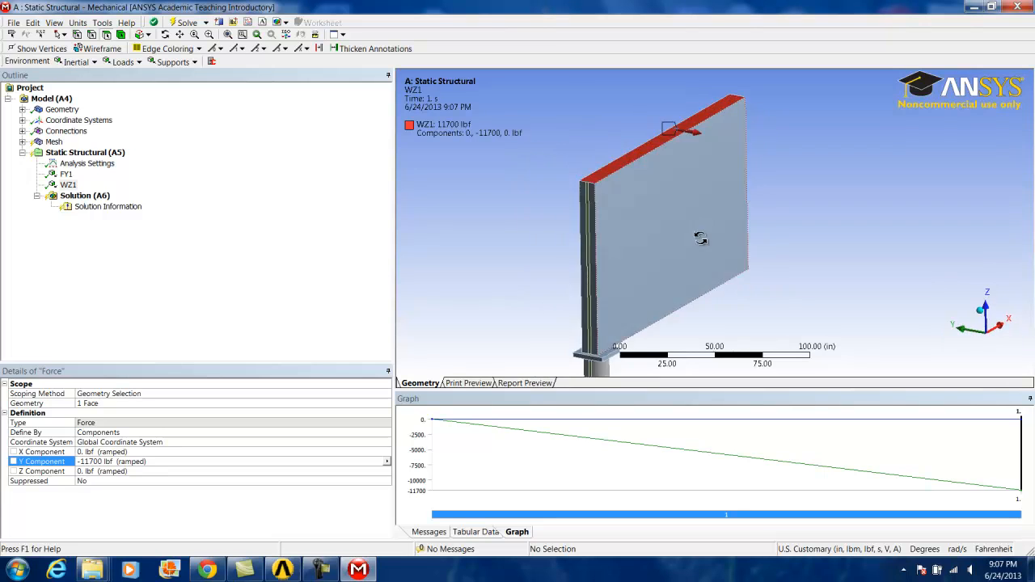
{"action": "left_click_drag", "start_coordinate": [702, 240], "coordinate": [590, 243]}
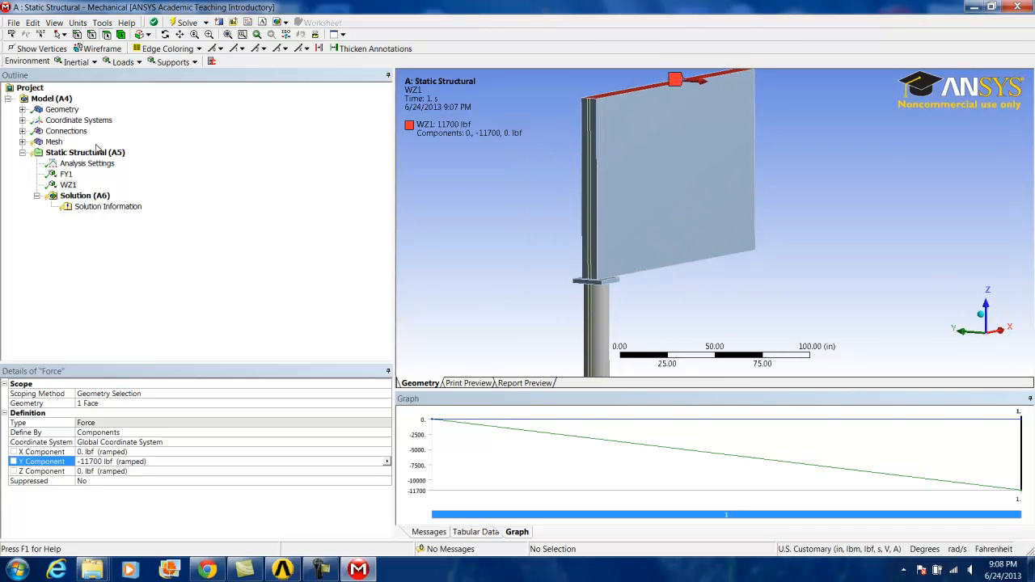
Add a Pressure load scoped to the sign's narrow side face
{"action": "right_click", "coordinate": [84, 152]}
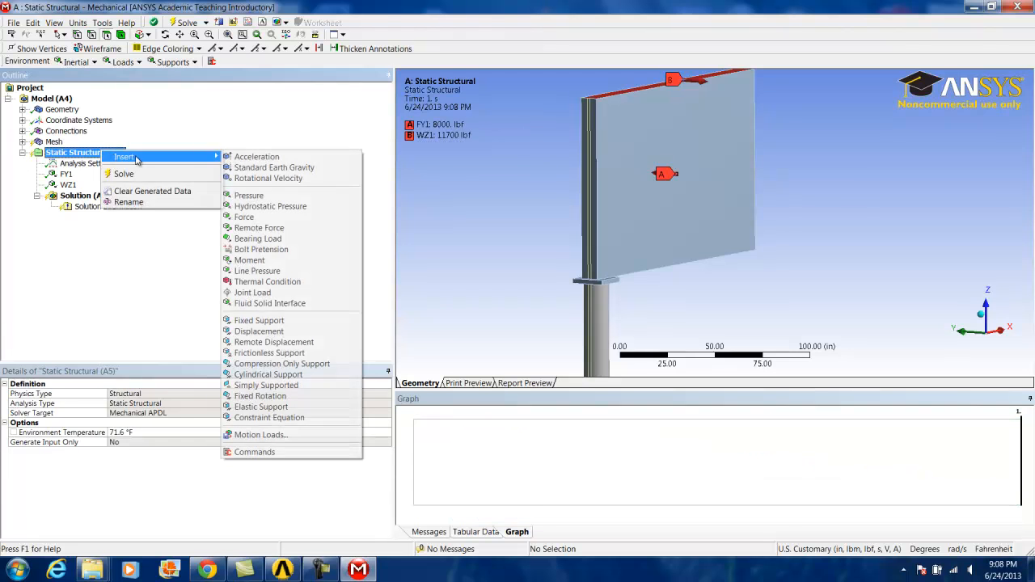
{"action": "left_click", "coordinate": [249, 194]}
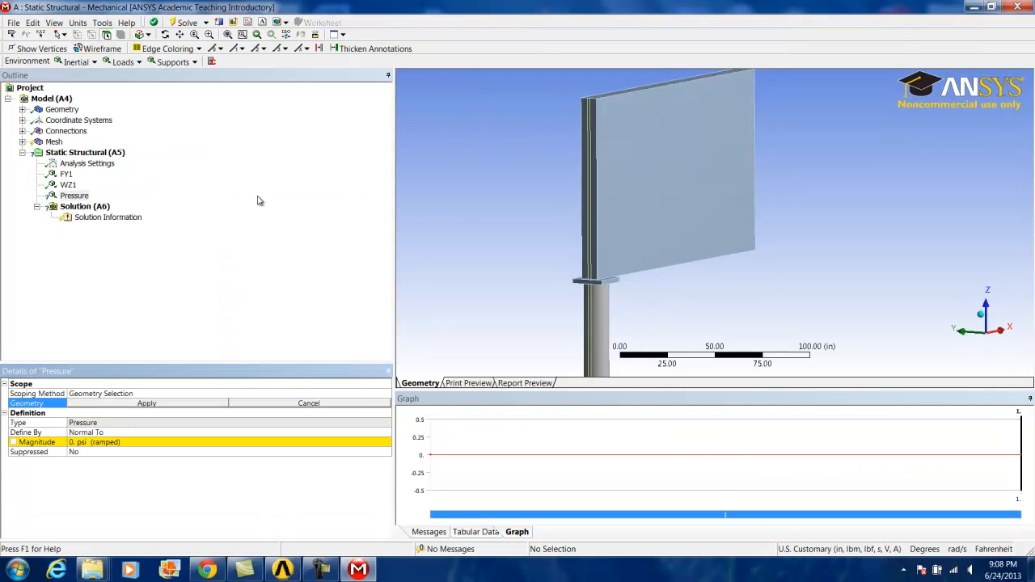
{"action": "mouse_move", "coordinate": [573, 246]}
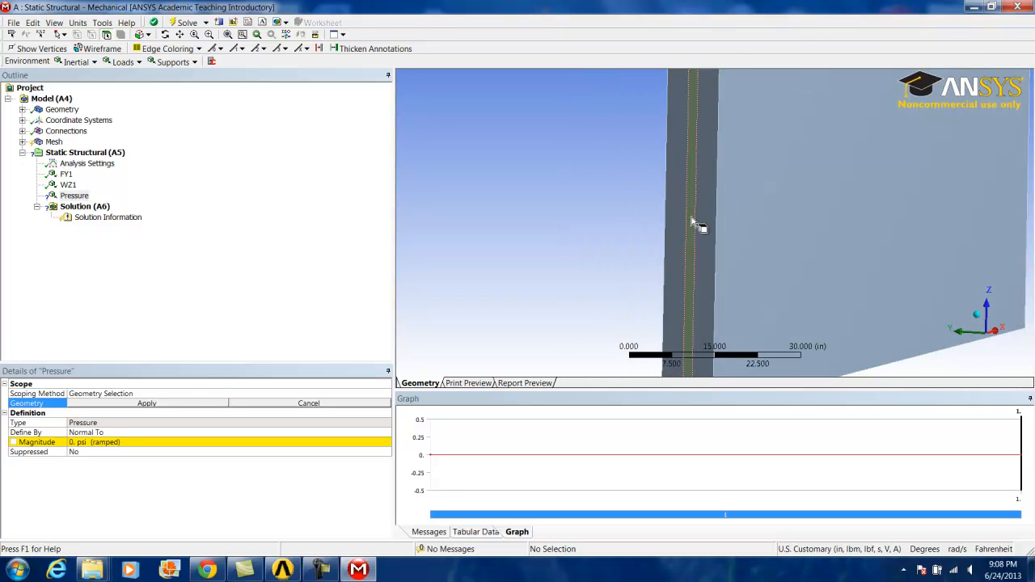
{"action": "left_click", "coordinate": [693, 226]}
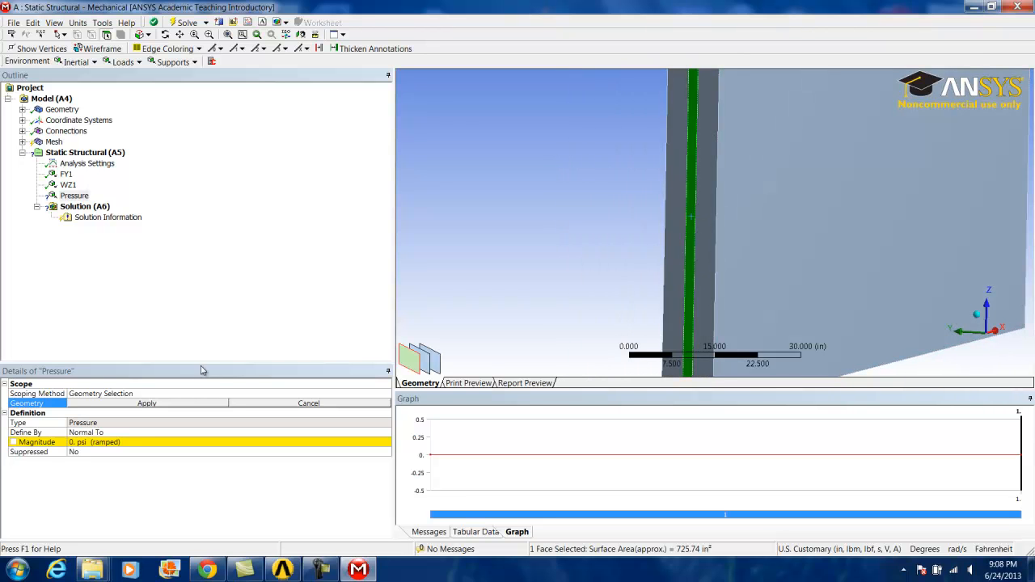
{"action": "left_click", "coordinate": [145, 403]}
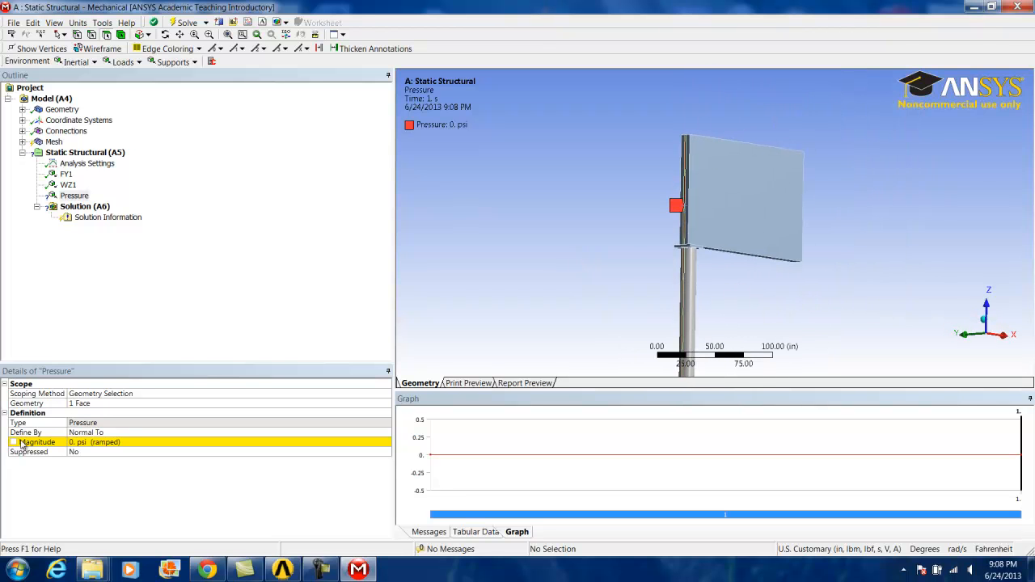
Set the pressure magnitude to the Z-dependent expression =0.0803755*z
{"action": "left_click", "coordinate": [202, 443]}
{"action": "type", "text": "-.08037"}
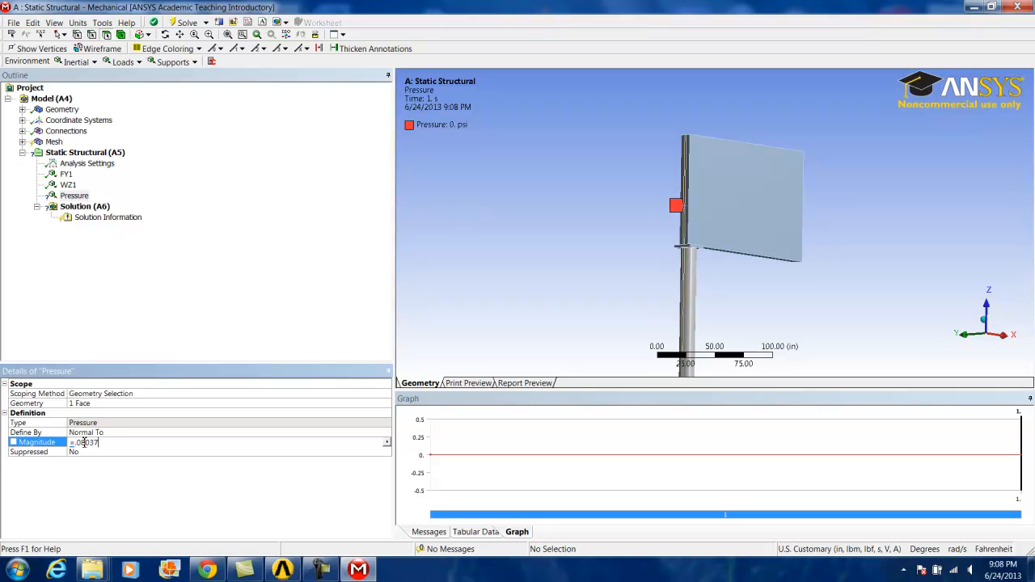
{"action": "type", "text": "55"}
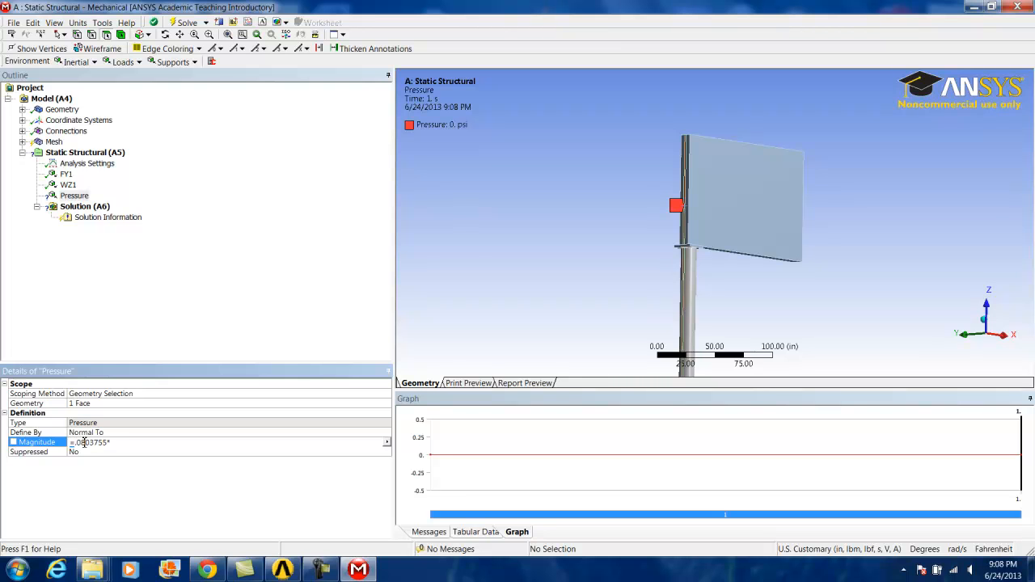
{"action": "type", "text": "*z"}
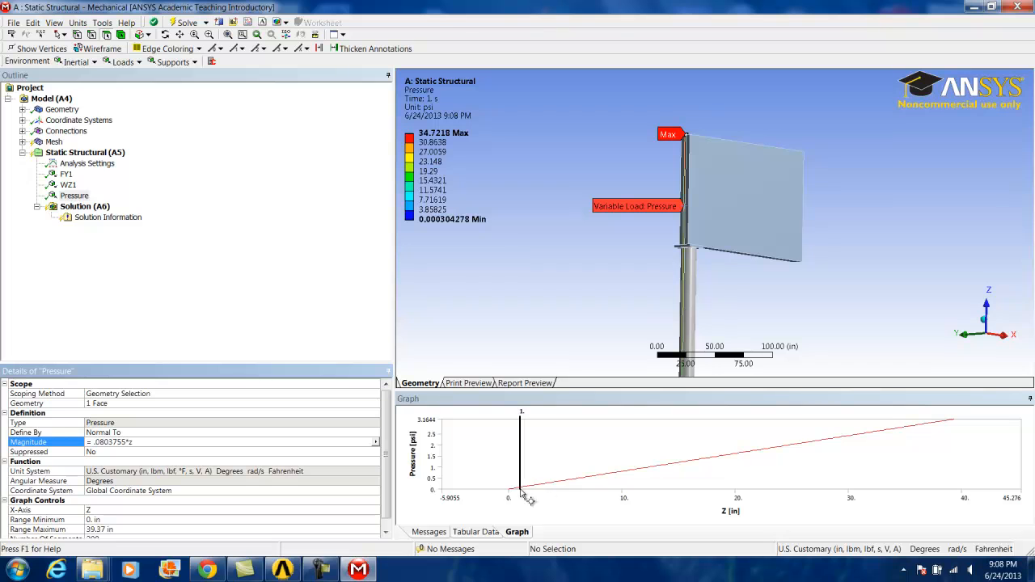
{"action": "mouse_move", "coordinate": [828, 472]}
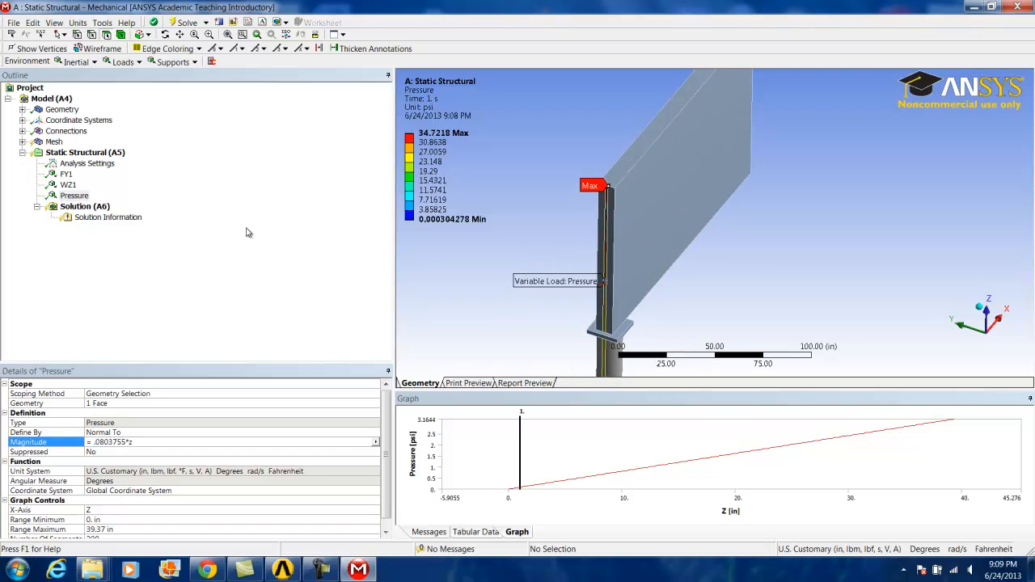
Rename the Z-varying Pressure object in the Outline to WX2
{"action": "double_click", "coordinate": [74, 196]}
{"action": "type", "text": "WX2"}
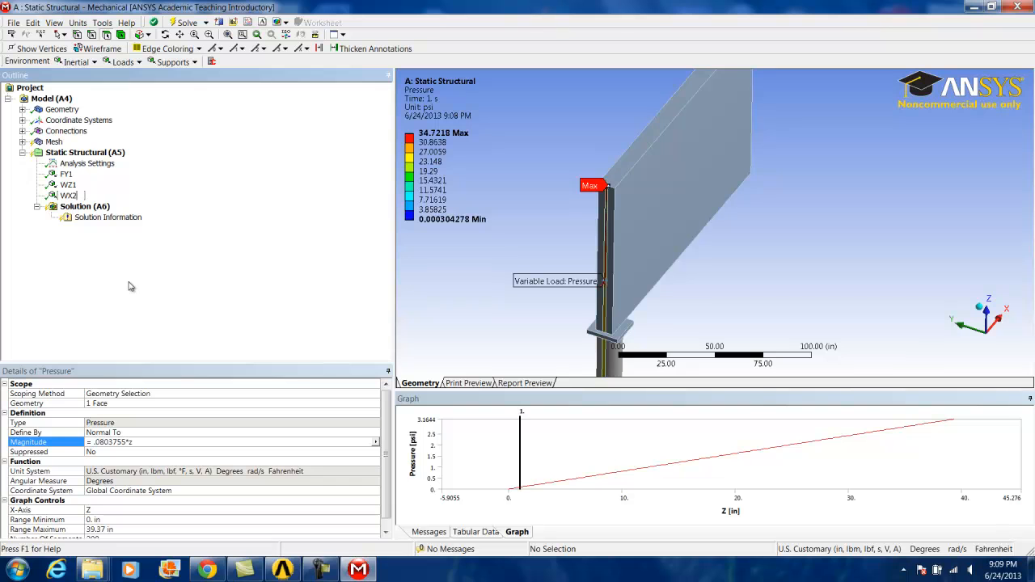
{"action": "left_click", "coordinate": [68, 196]}
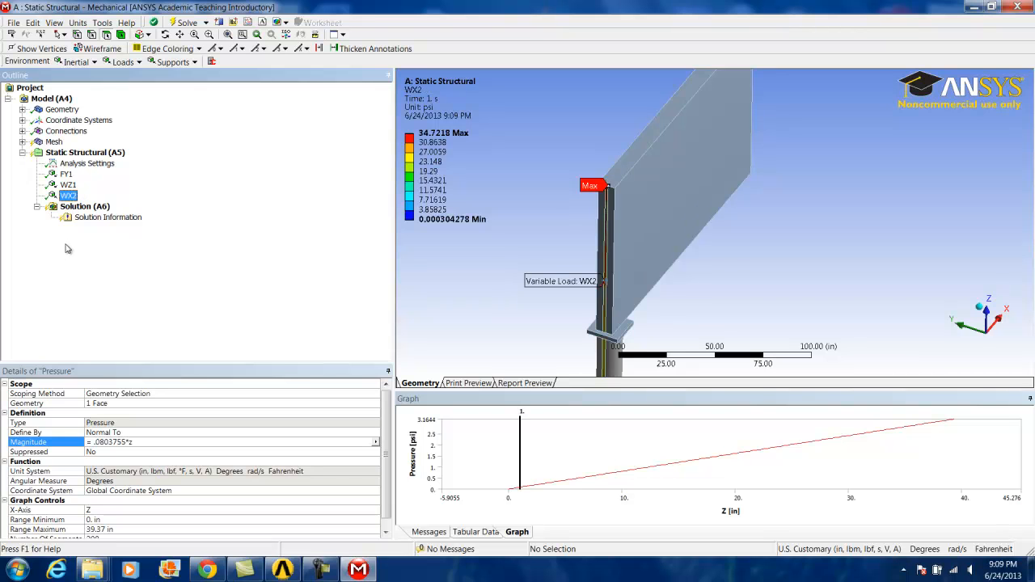
{"action": "mouse_move", "coordinate": [653, 268]}
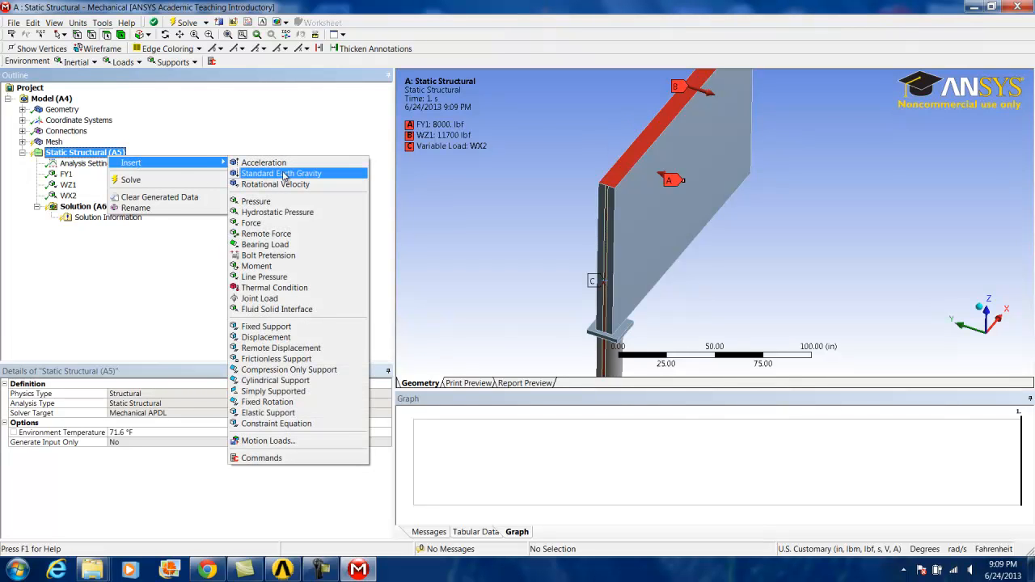
Insert Standard Earth Gravity so it acts on all bodies in the −Z direction
{"action": "left_click", "coordinate": [281, 173]}
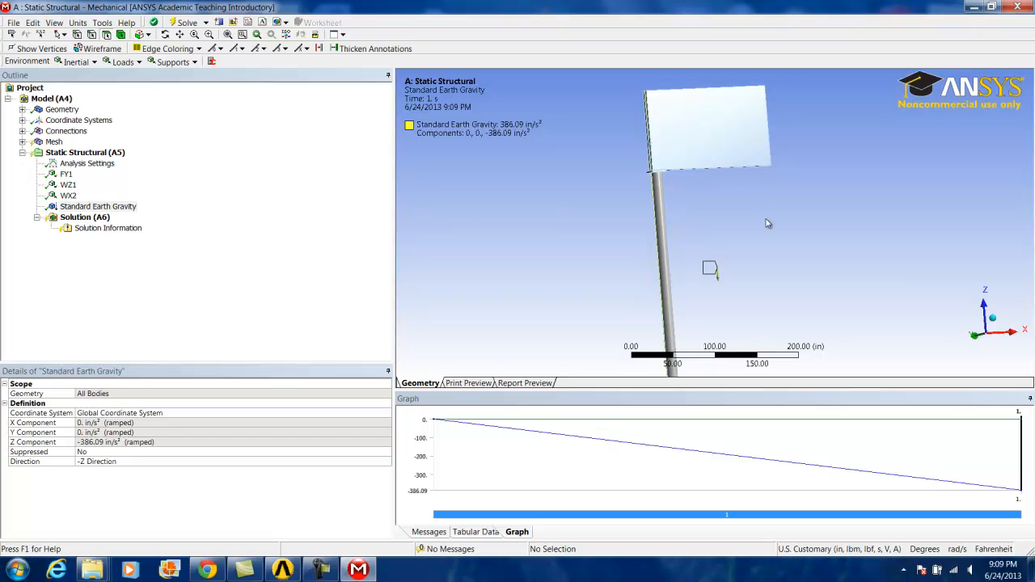
{"action": "mouse_move", "coordinate": [111, 199]}
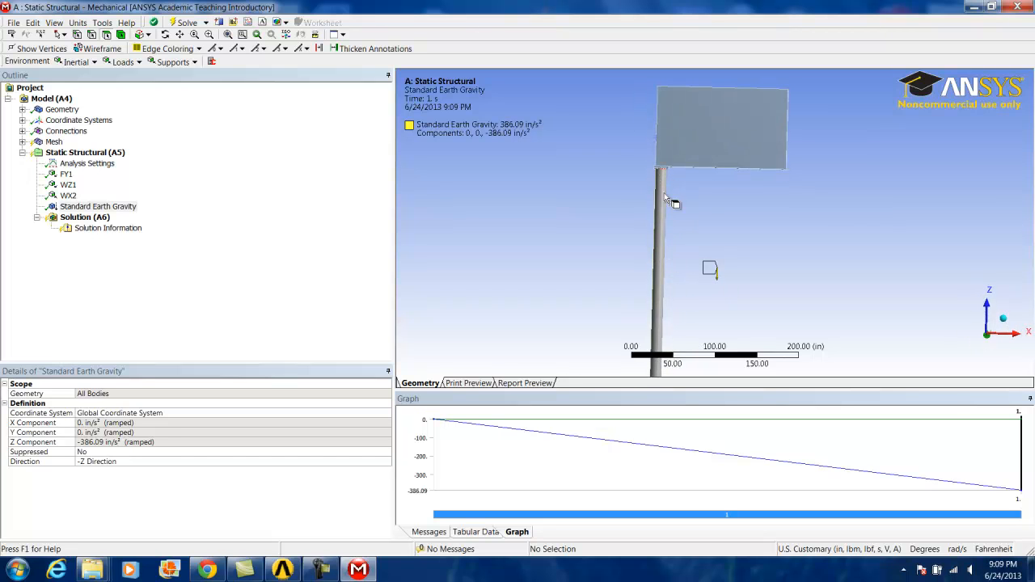
{"action": "mouse_move", "coordinate": [663, 317]}
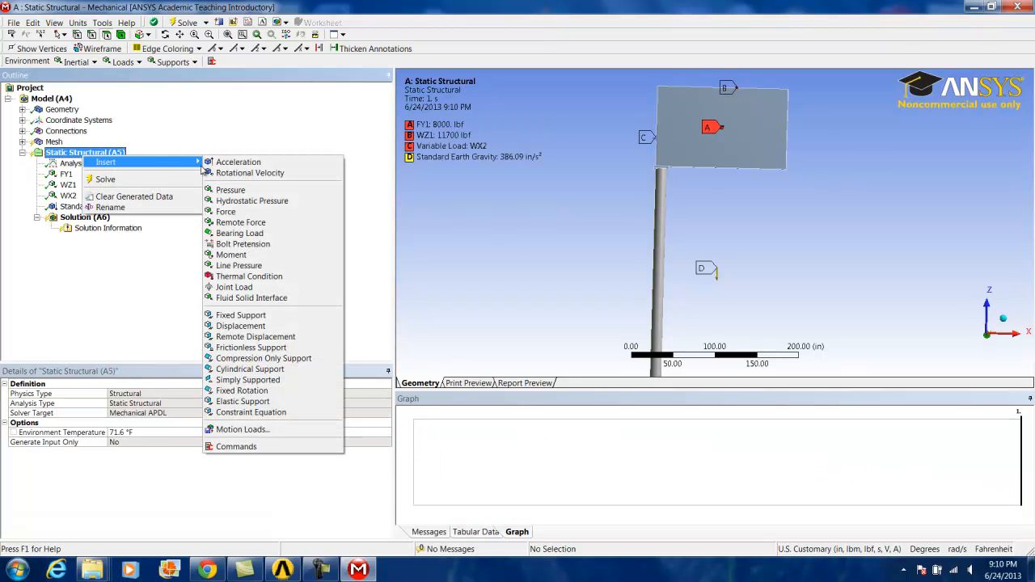
{"action": "mouse_move", "coordinate": [240, 314]}
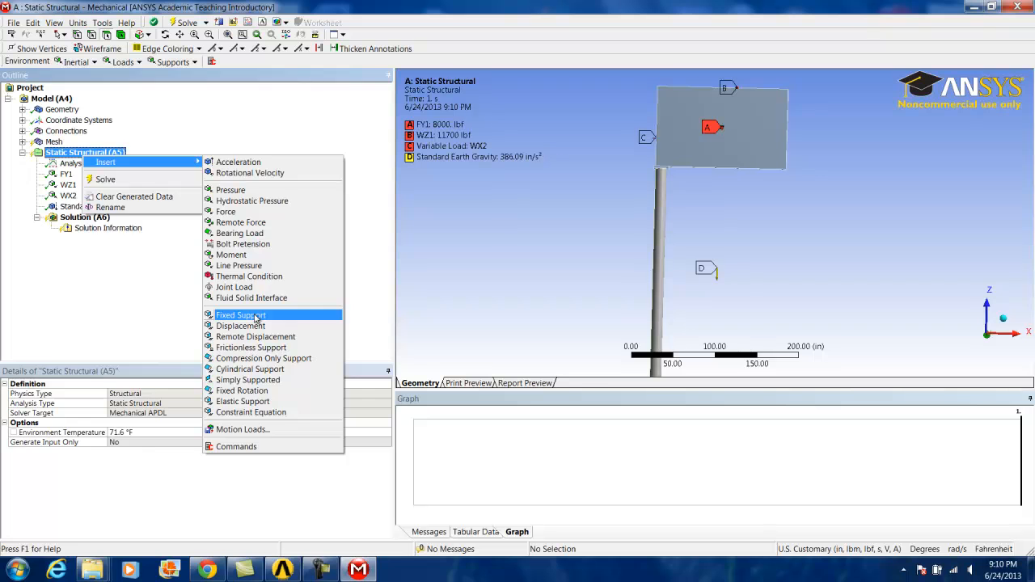
Add a Fixed Support scoped to the bottom face at the post's base
{"action": "left_click", "coordinate": [239, 314]}
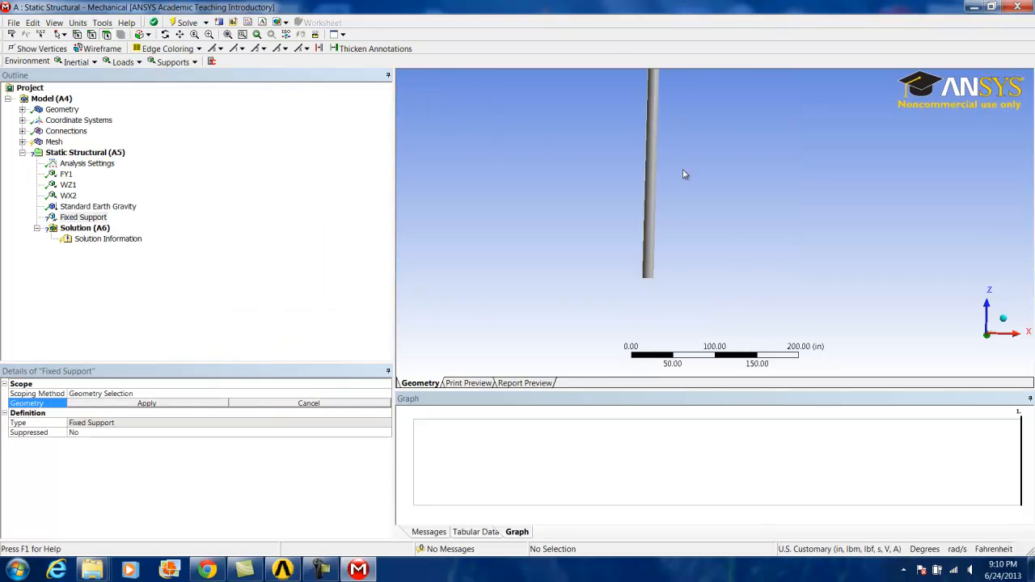
{"action": "left_click_drag", "start_coordinate": [682, 175], "coordinate": [655, 162]}
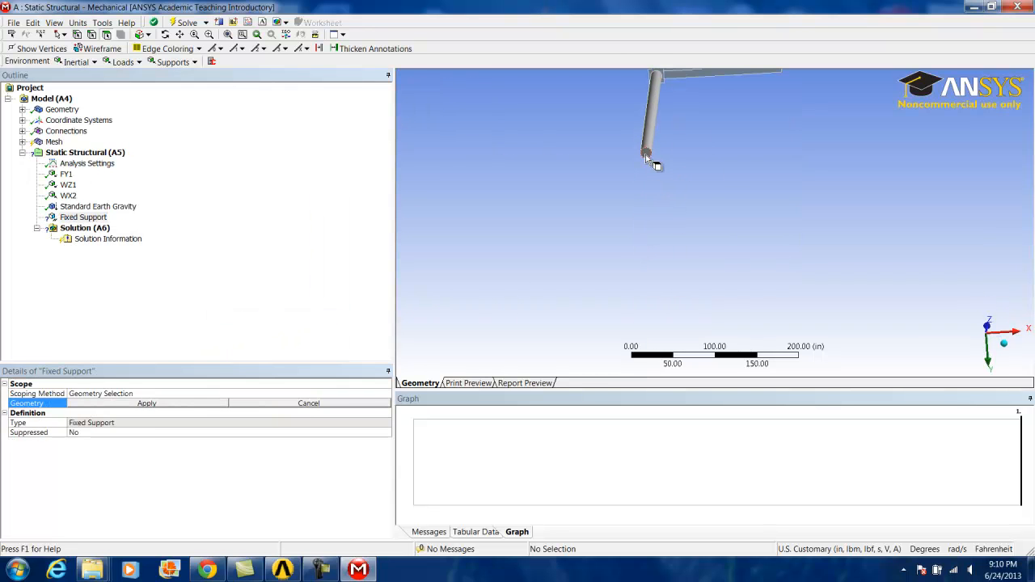
{"action": "left_click", "coordinate": [647, 154]}
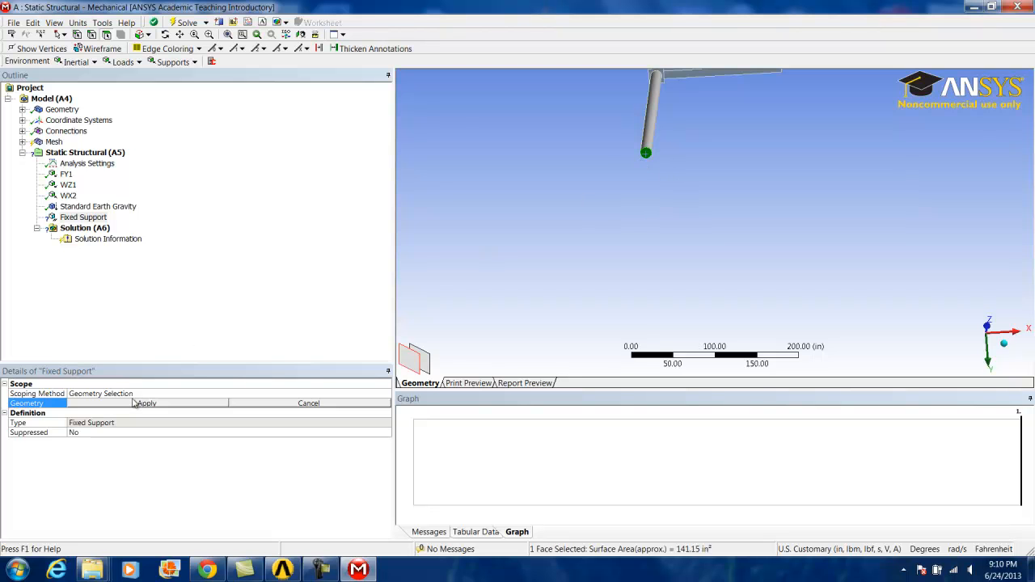
{"action": "left_click", "coordinate": [145, 403]}
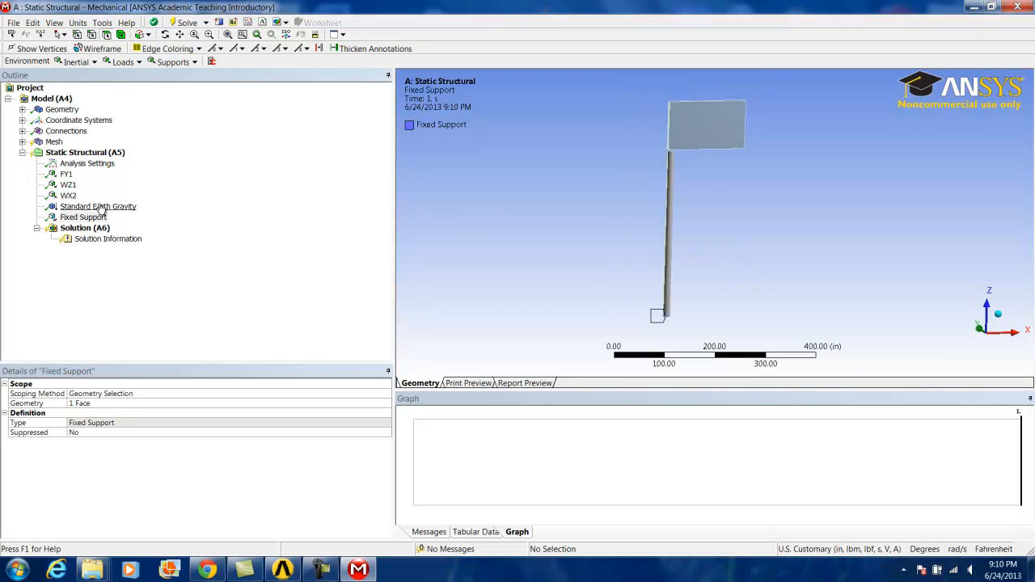
{"action": "mouse_move", "coordinate": [158, 233]}
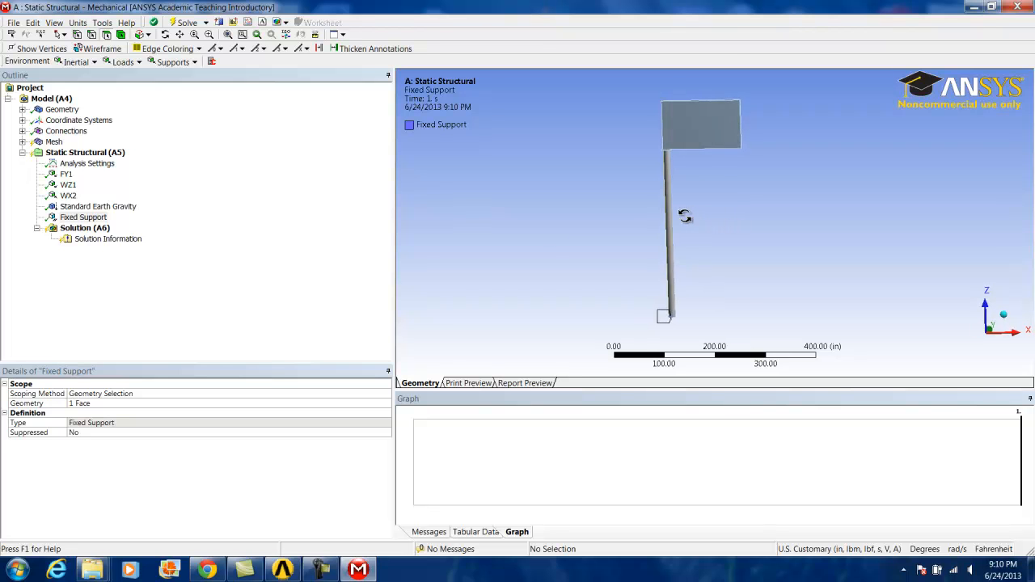
{"action": "left_click_drag", "start_coordinate": [686, 217], "coordinate": [655, 252]}
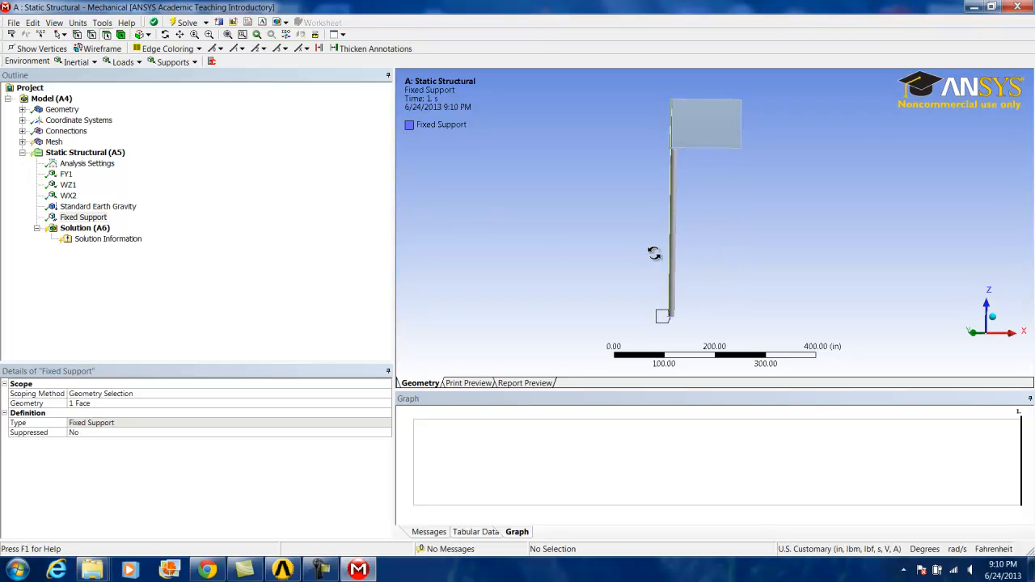